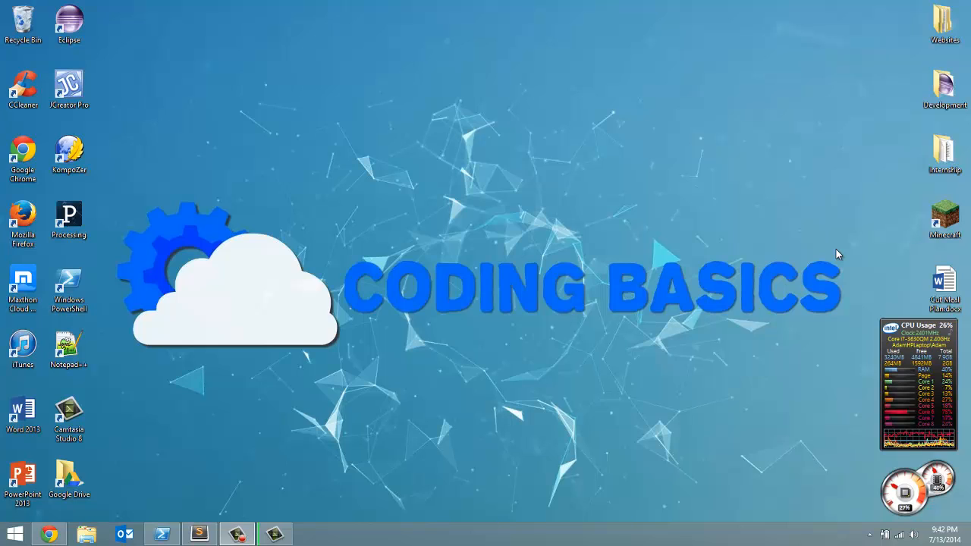
pyautogui.moveTo(237, 512)
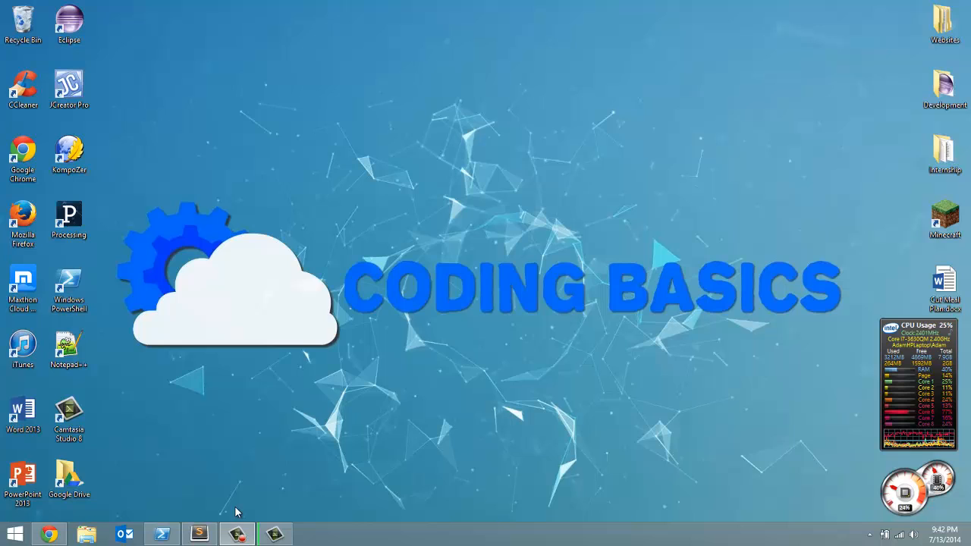
# - Restore the Sublime Text window showing LeapMotionApp.py from the taskbar
pyautogui.click(196, 533)
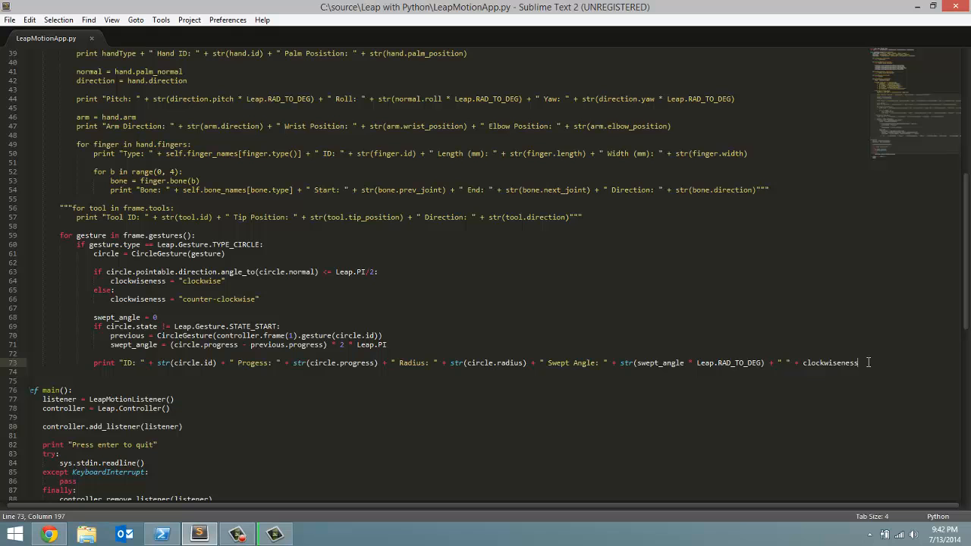
# - Insert blank lines after the circle-gesture print statement on line 73
pyautogui.press('enter')
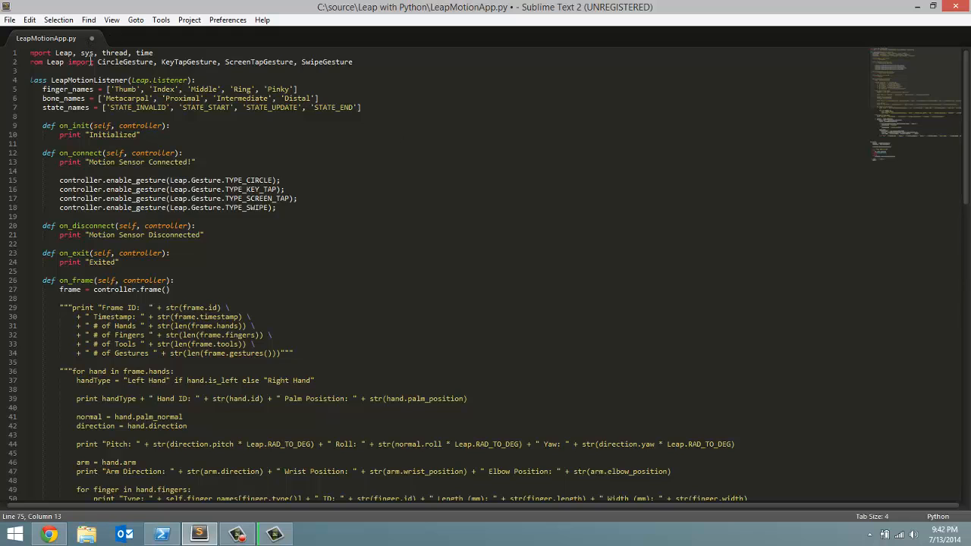
pyautogui.moveTo(428, 83)
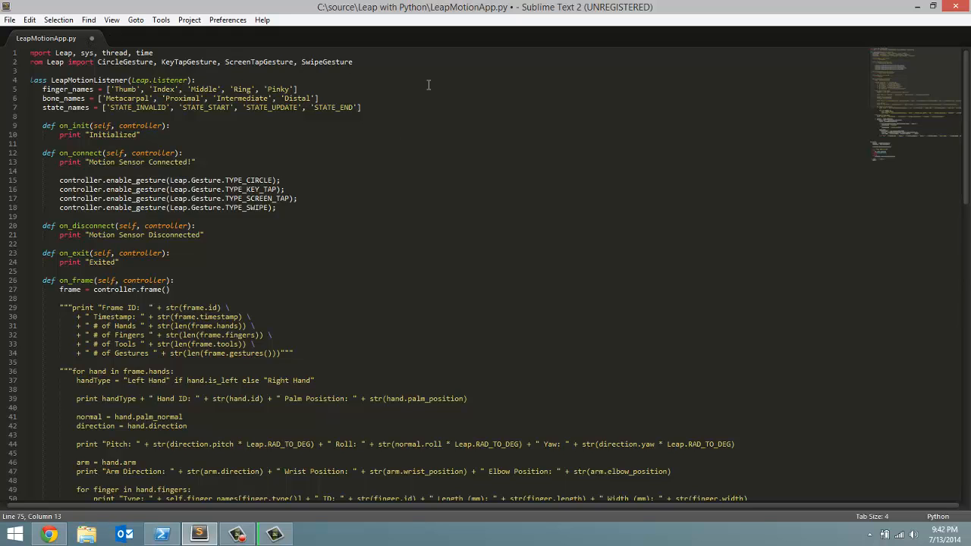
pyautogui.scroll(-3)
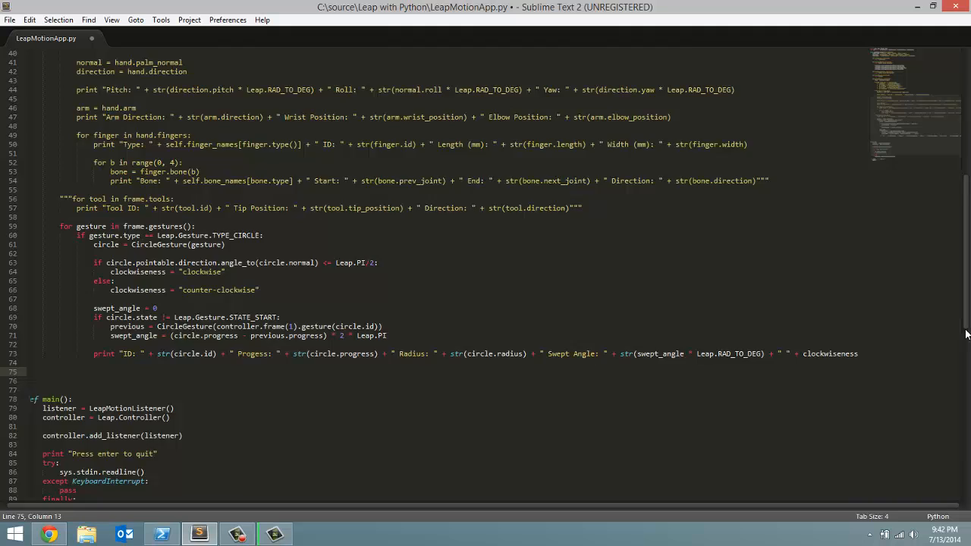
pyautogui.scroll(-3)
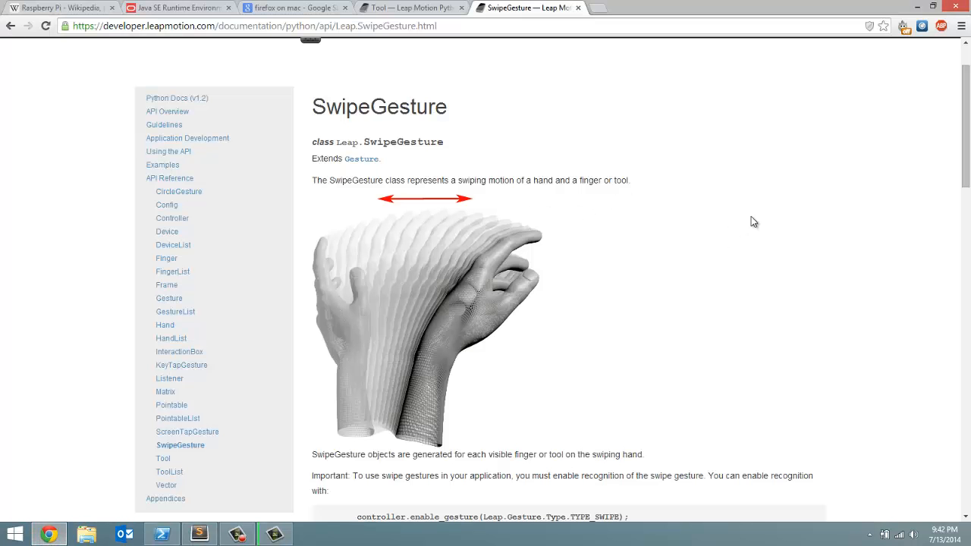
pyautogui.moveTo(333, 195)
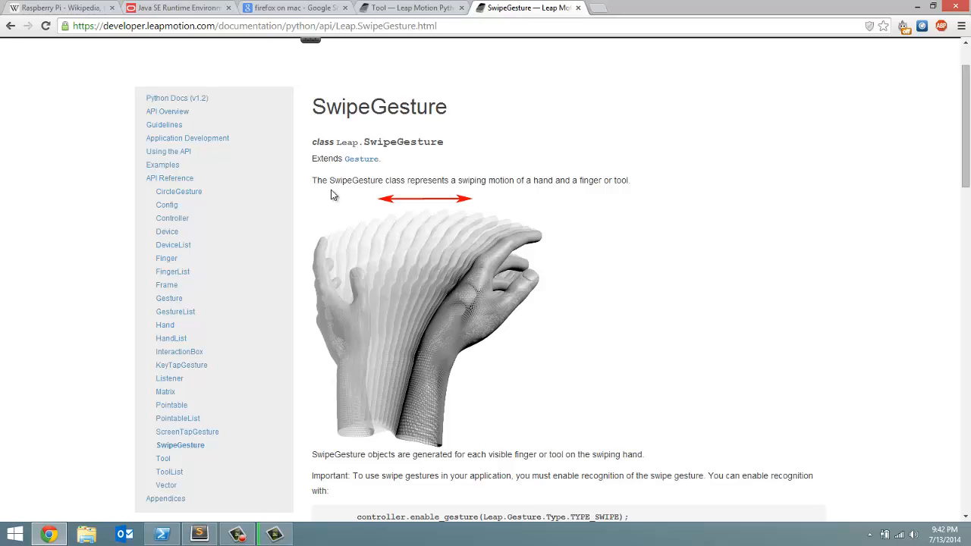
pyautogui.moveTo(302, 439)
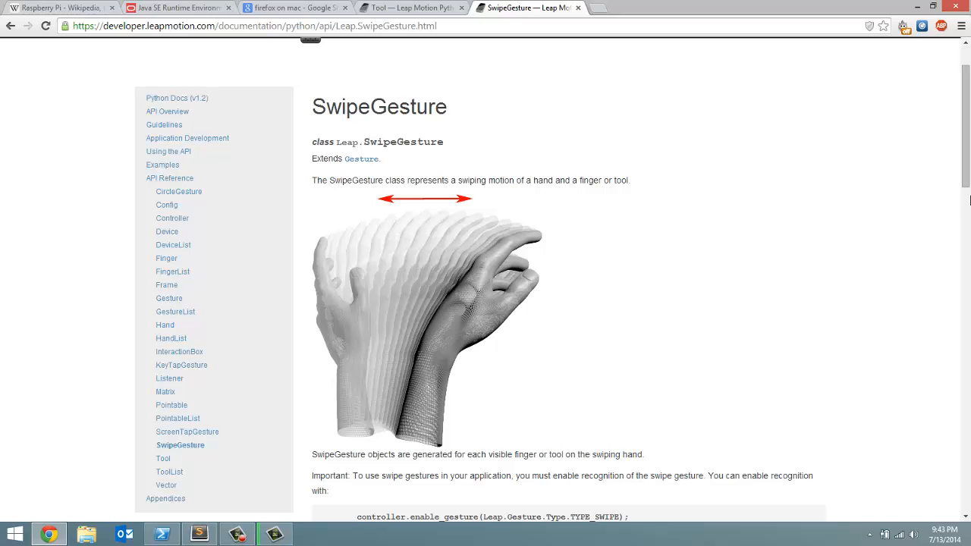
# - Read the SwipeGesture attributes documentation, then return to LeapMotionApp.py
pyautogui.scroll(-3)
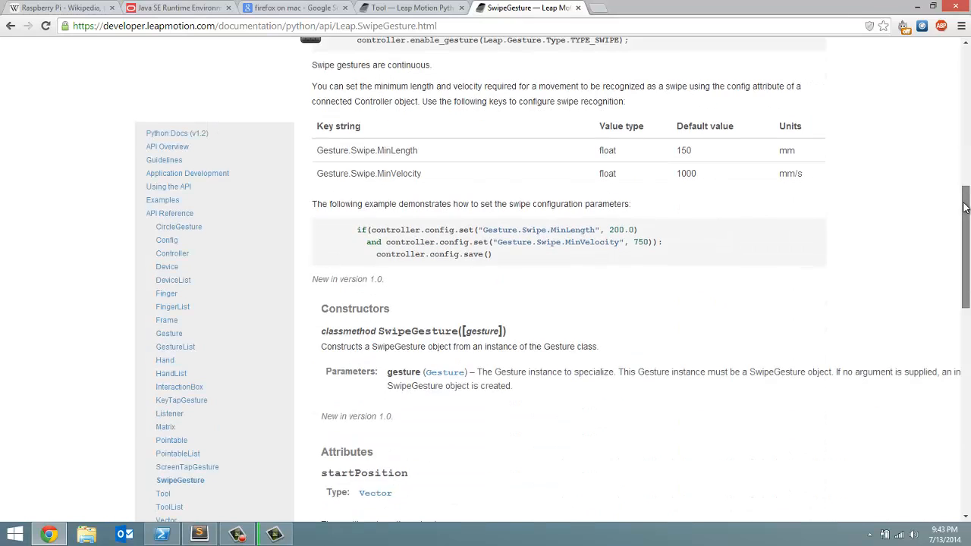
pyautogui.scroll(-3)
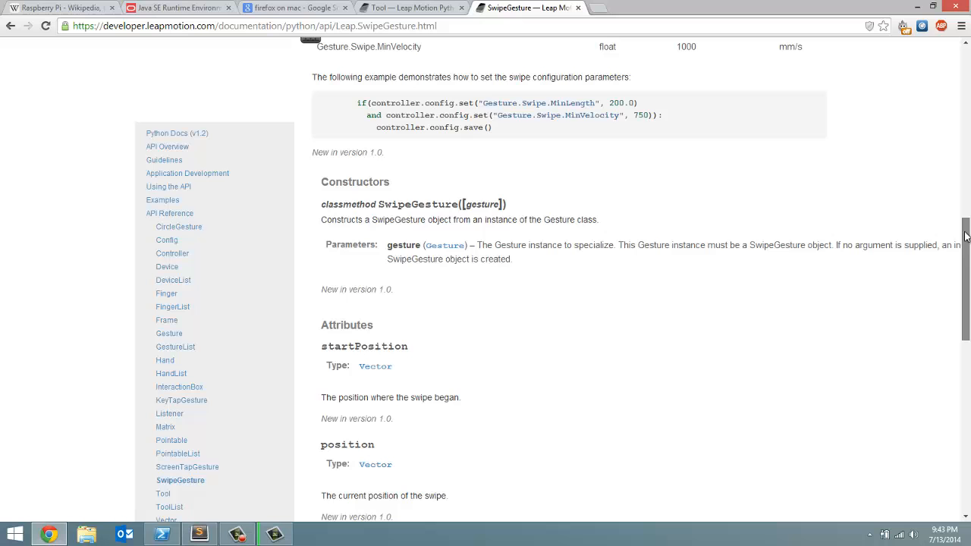
pyautogui.scroll(-3)
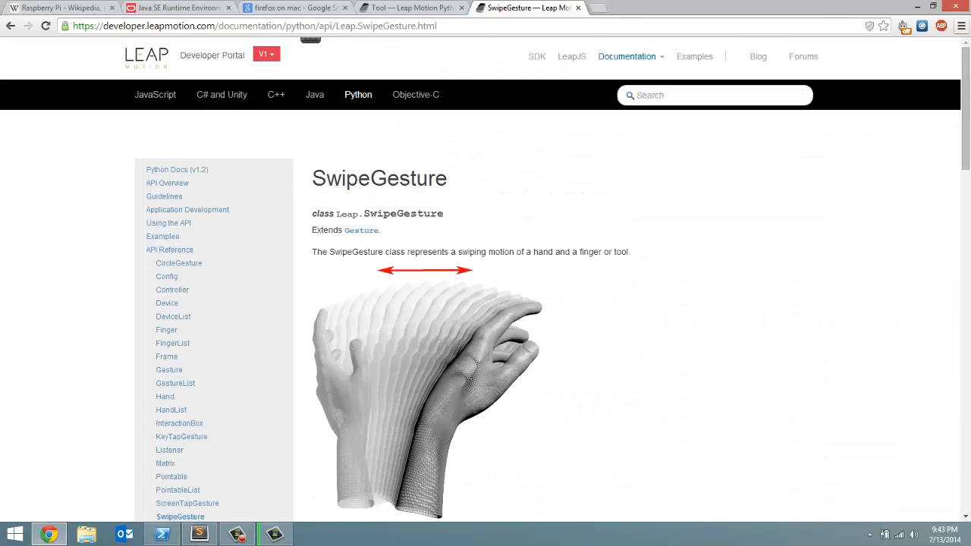
pyautogui.click(198, 533)
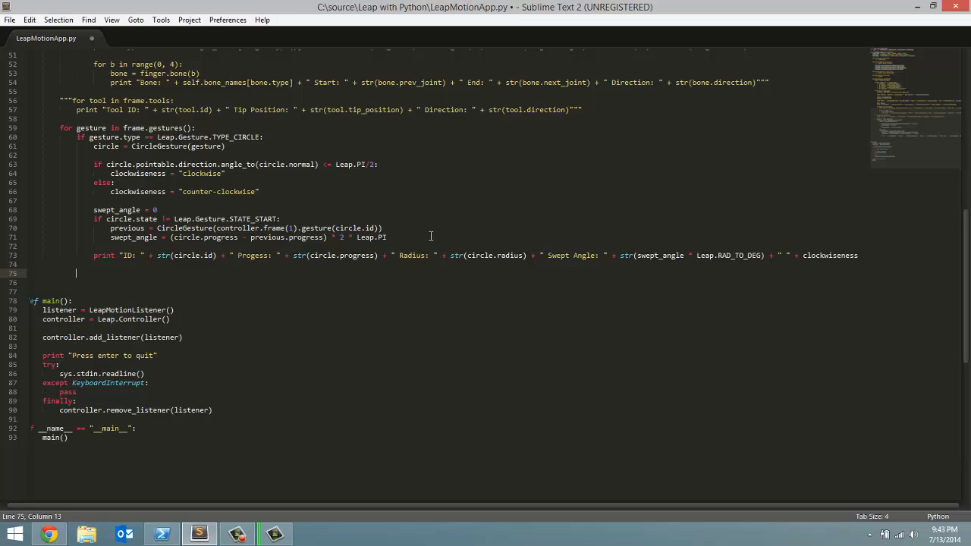
# - Write 'if gesture.type == Leap.Gesture.TYPE_SWIPE:' below the circle code, autocompleting TYPE_SWIPE
pyautogui.write('i')
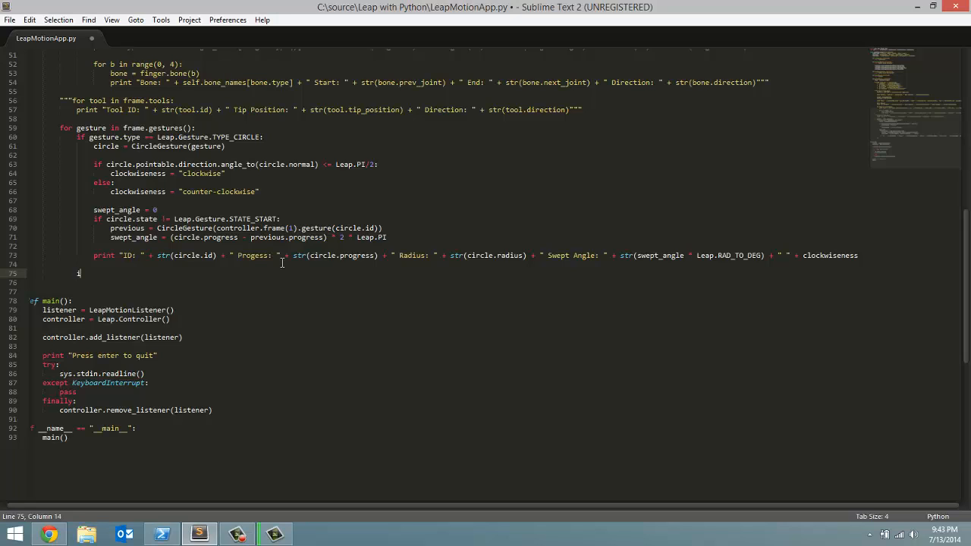
pyautogui.write('f')
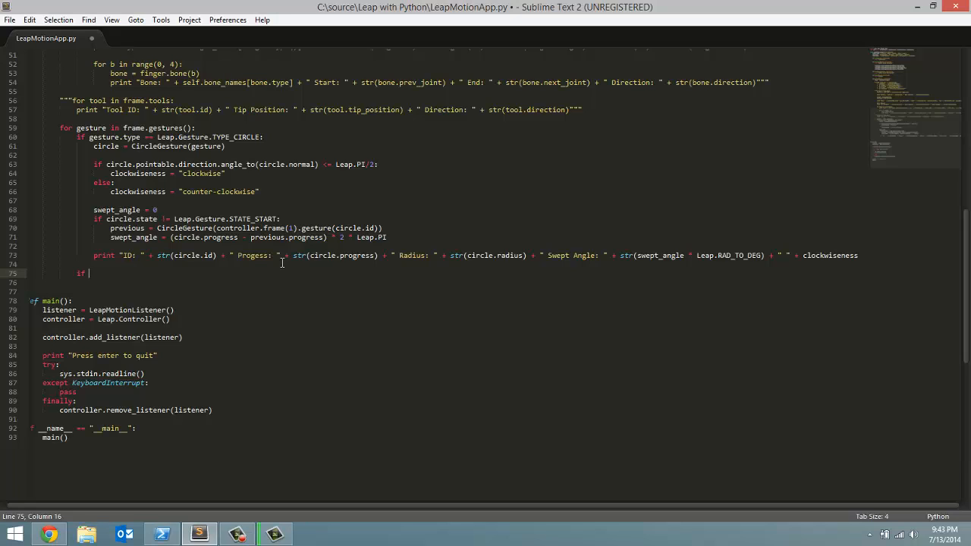
pyautogui.write('gesture.type')
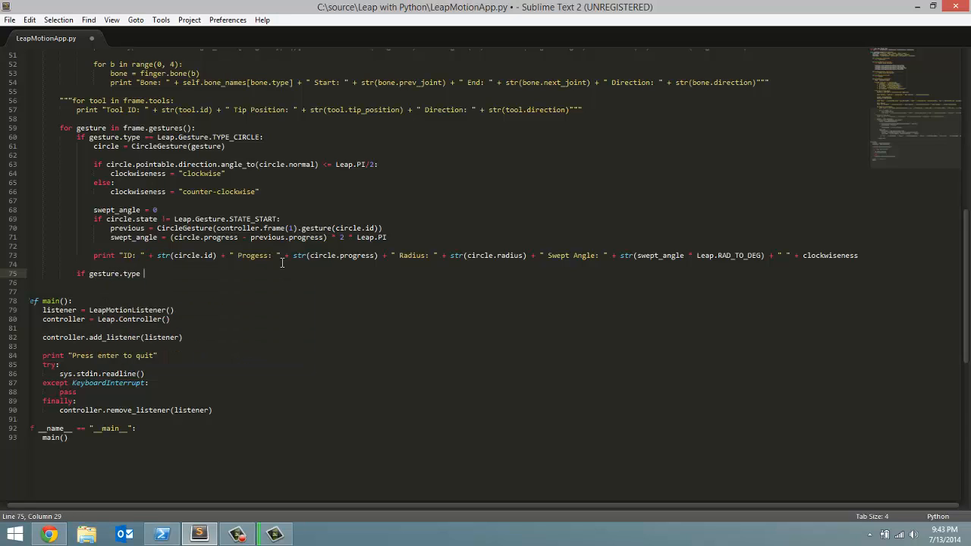
pyautogui.write('==')
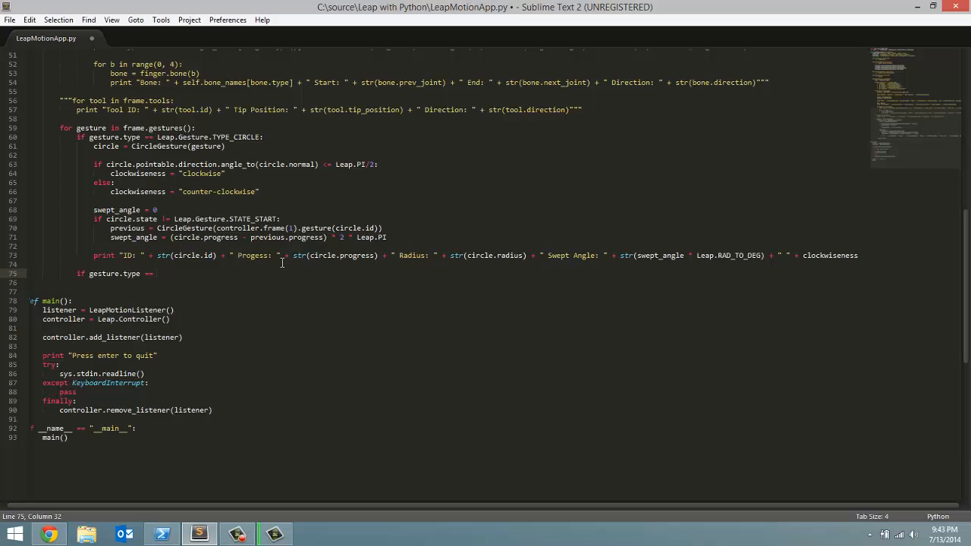
pyautogui.write('Leap')
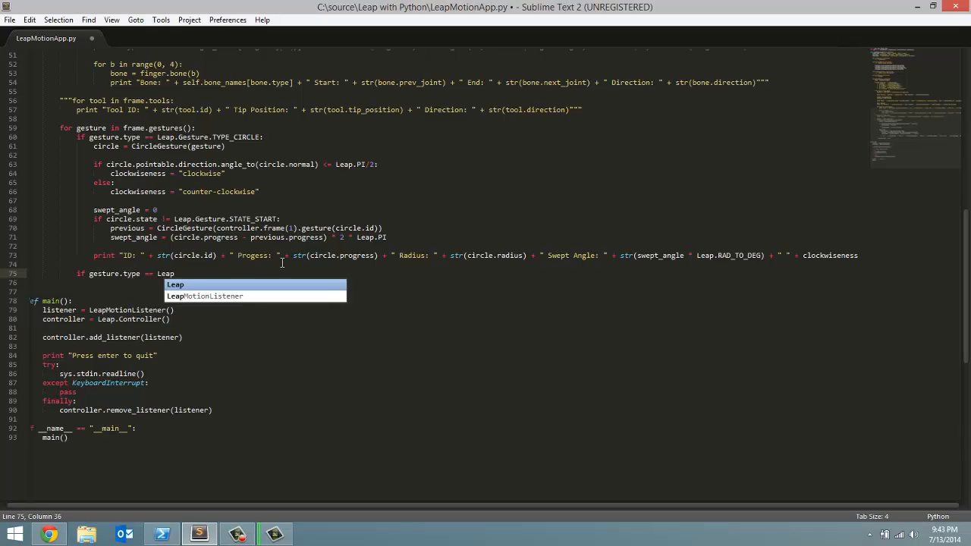
pyautogui.write('.Gesture')
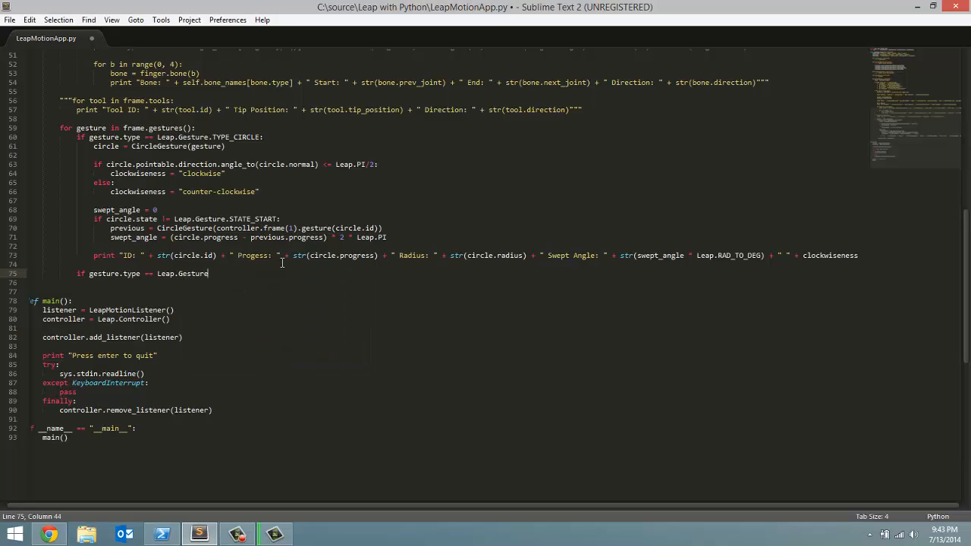
pyautogui.write('TYPE')
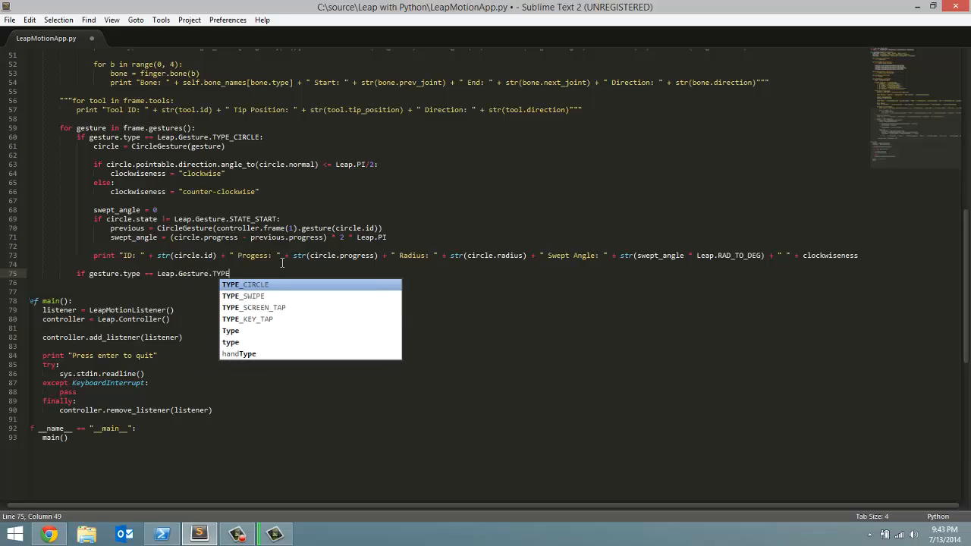
pyautogui.write('_Sw')
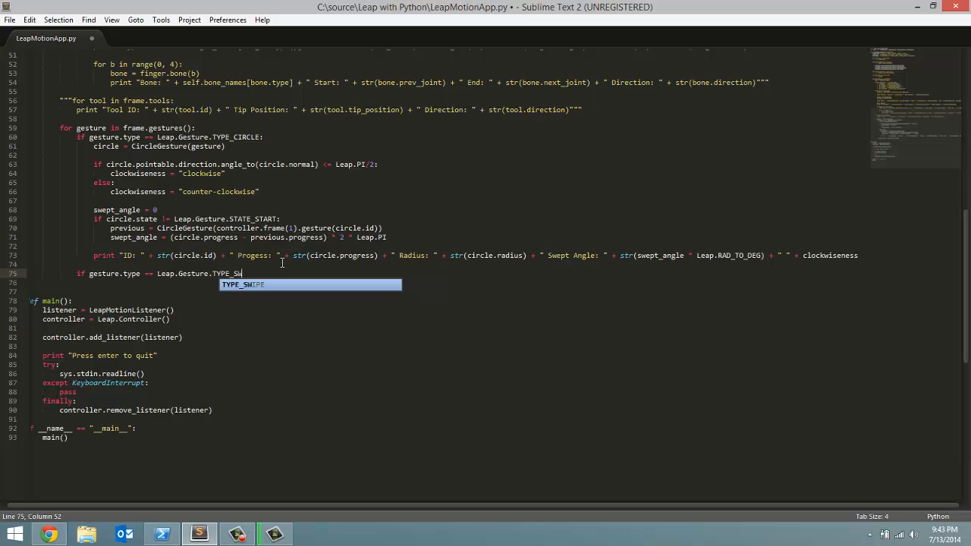
pyautogui.press('Tab')
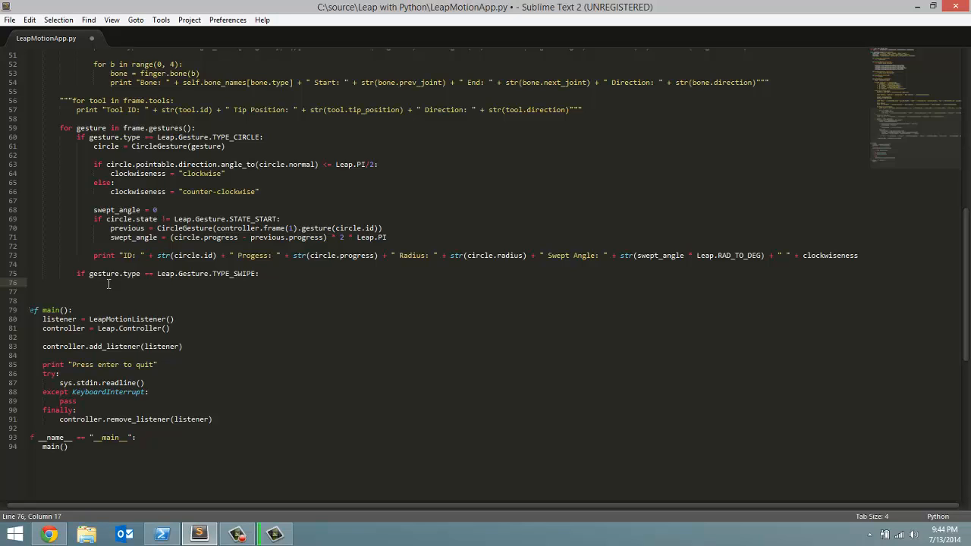
# - Write 'swipe = SwipeGesture(gesture)' in the swipe branch and start a new line
pyautogui.write('swipe = SwipeGesture')
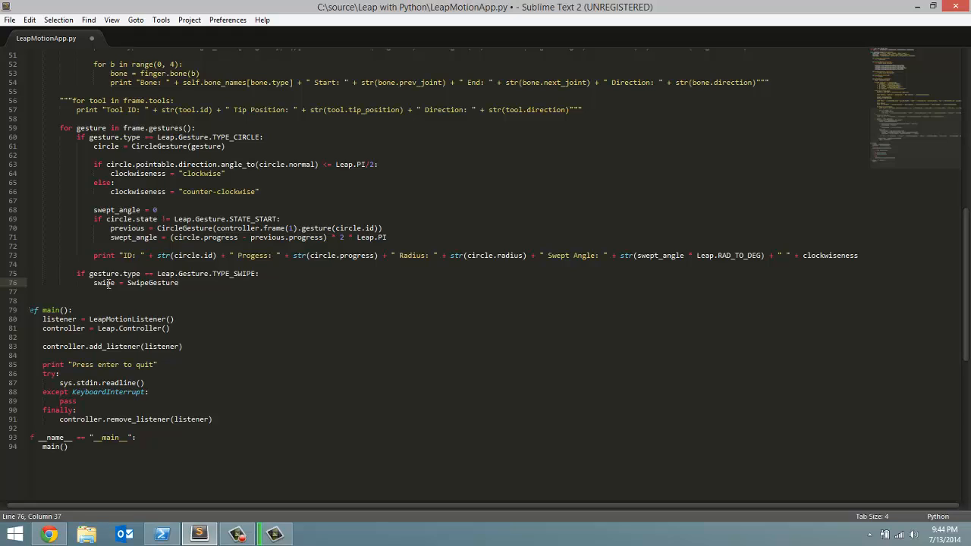
pyautogui.write('()')
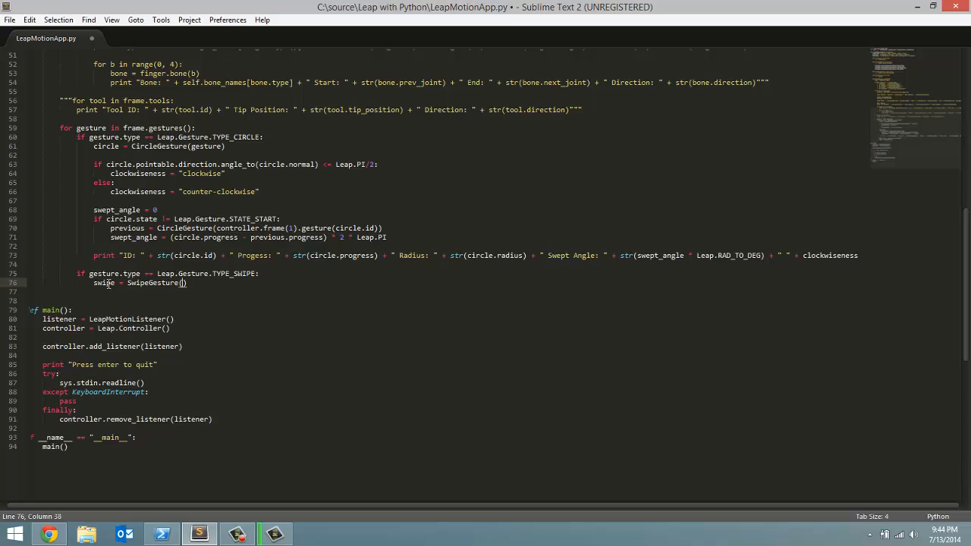
pyautogui.write('gesture')
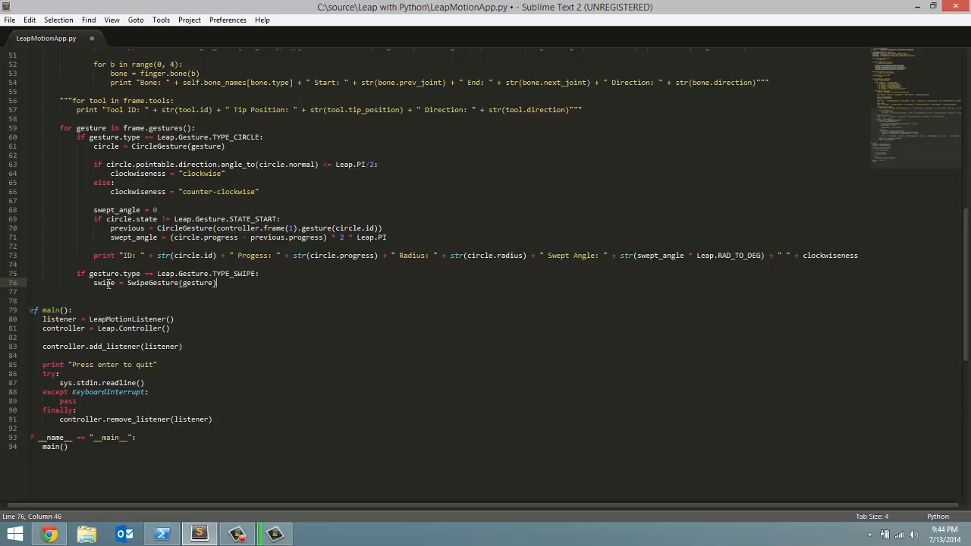
pyautogui.press('Return')
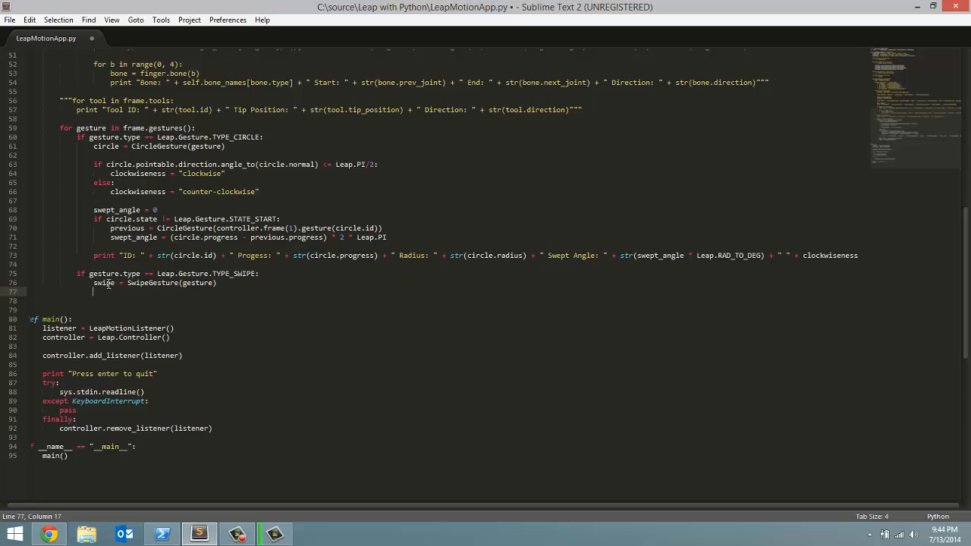
# - Start the line 'print "Swipe ID: " + str(swipe.id) + " State: " + self.' using autocomplete
pyautogui.write('print "')
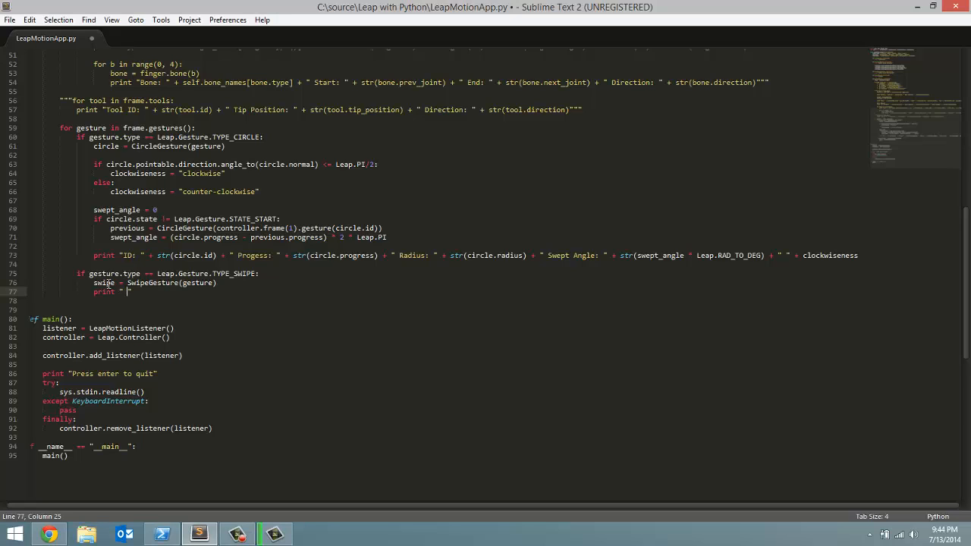
pyautogui.write('Swipe ID: " +')
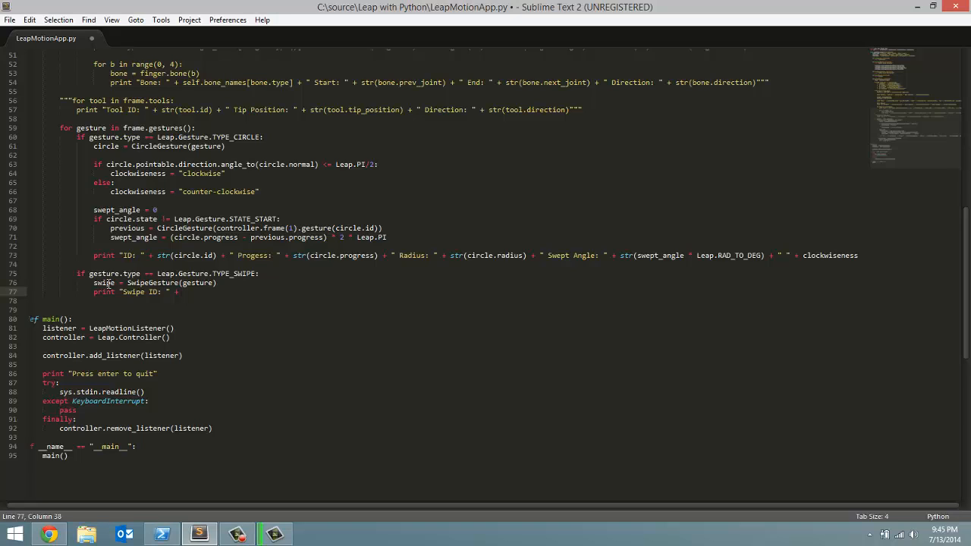
pyautogui.write('sw')
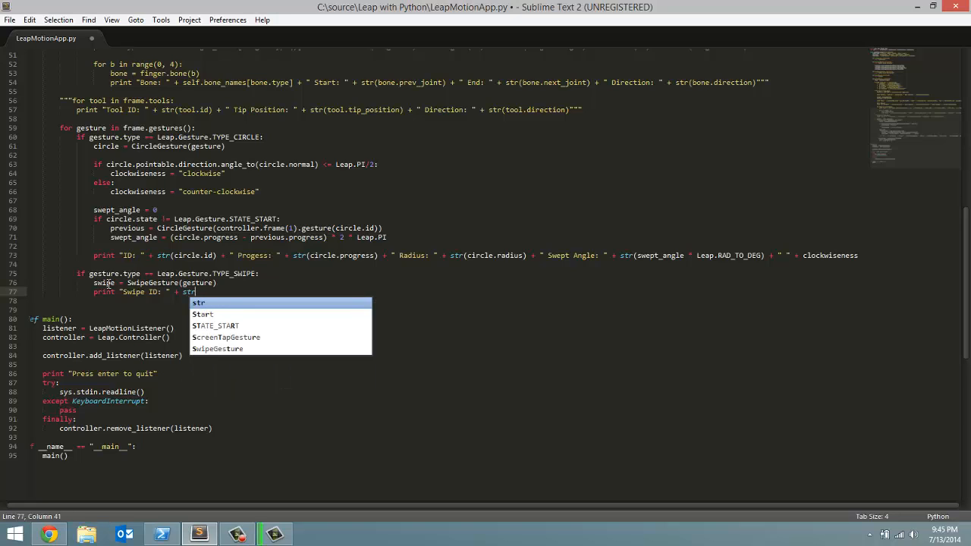
pyautogui.write('swipe.id)')
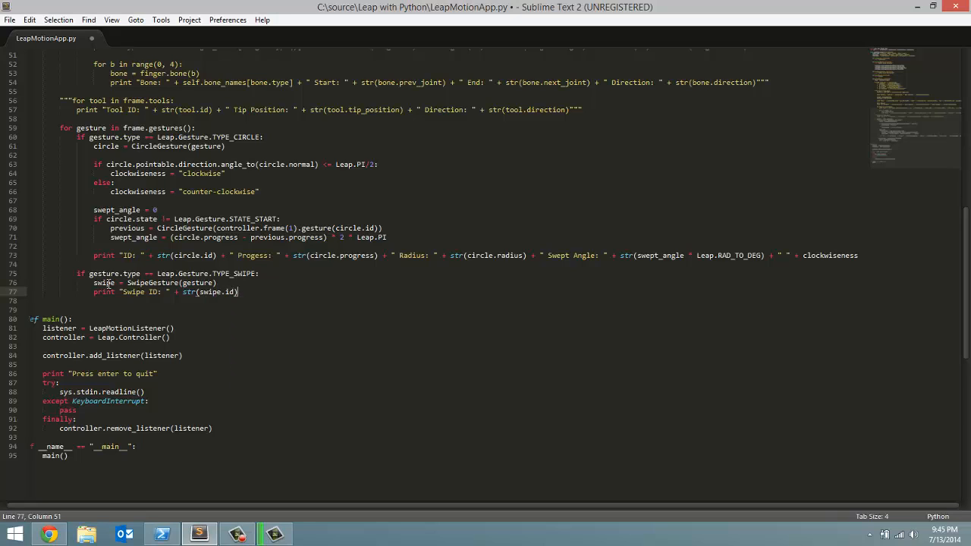
pyautogui.write('+ ""')
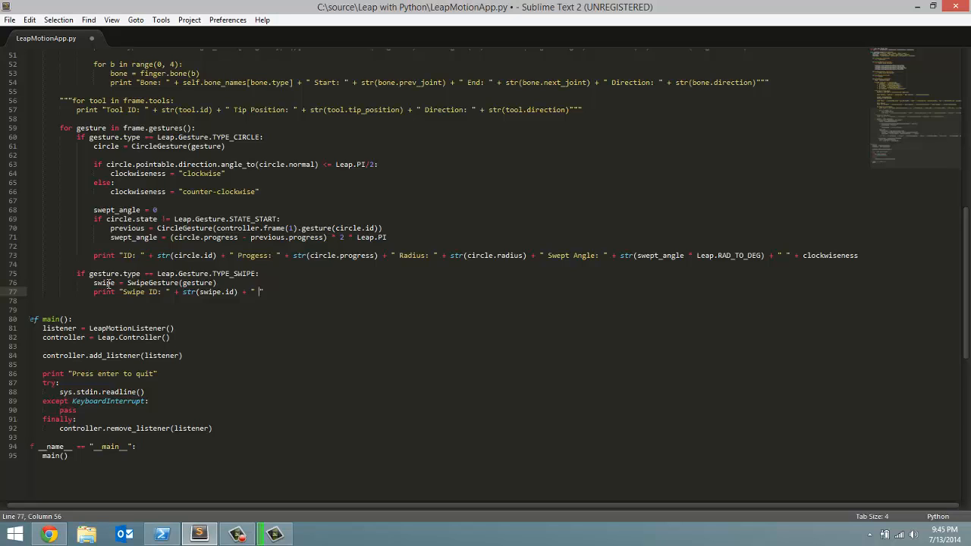
pyautogui.write('State:')
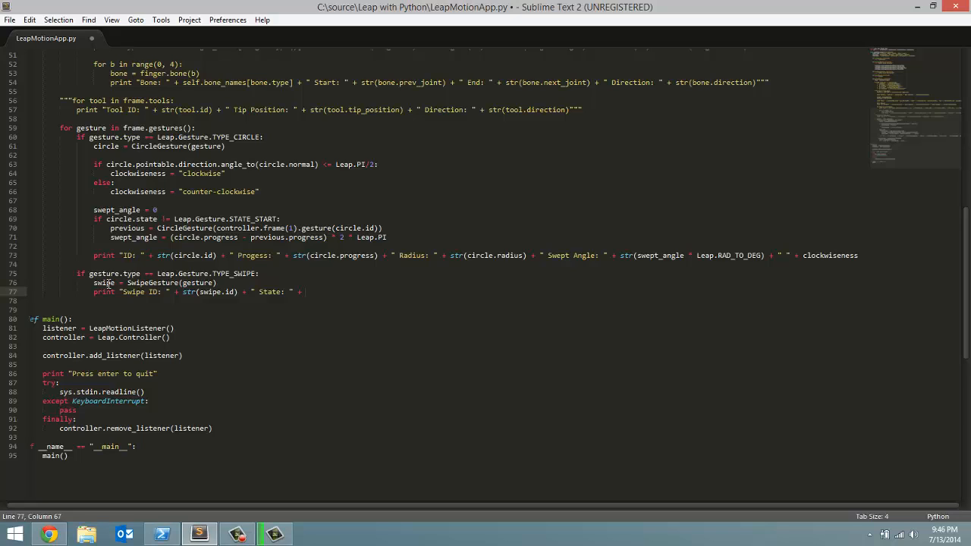
pyautogui.write('self')
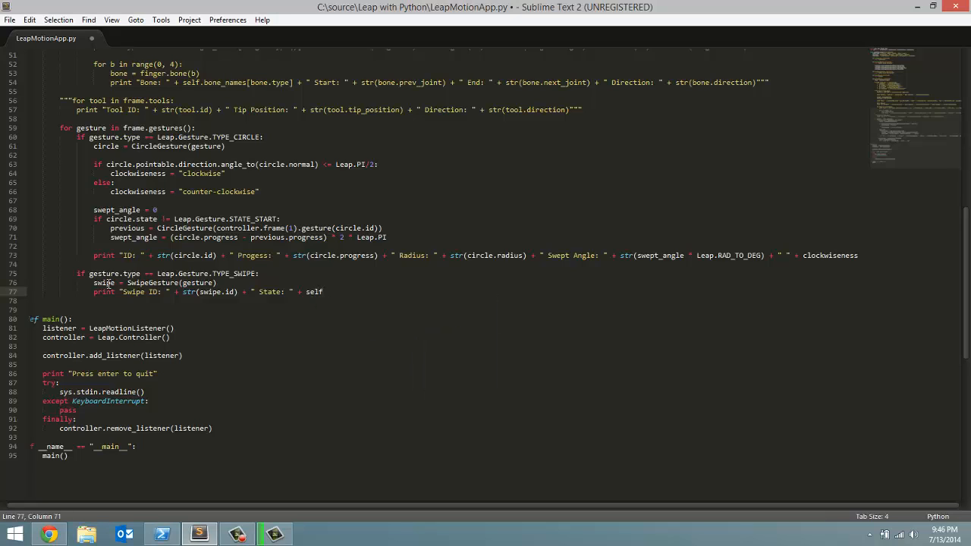
pyautogui.write('.')
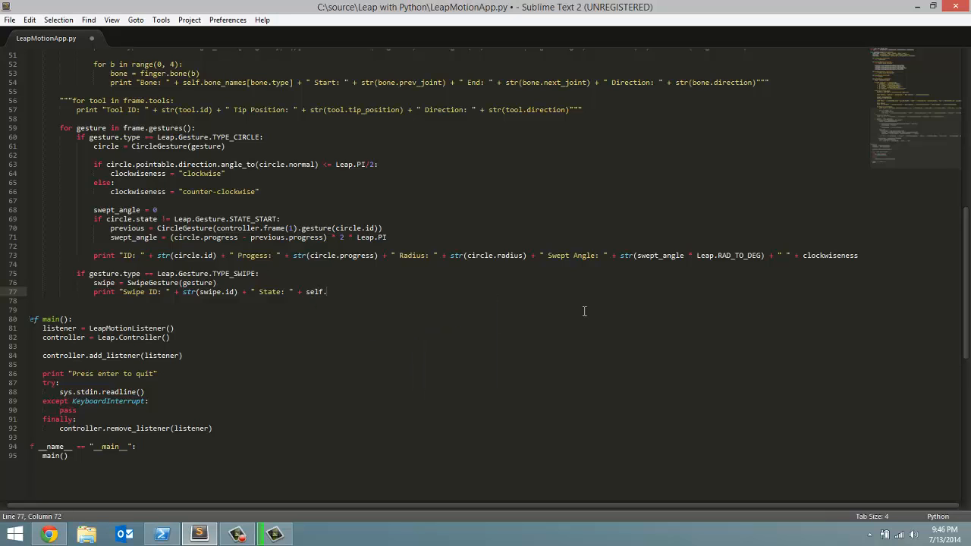
# - Check state_names above, then finish the state part with self.state_names[gesture.state]
pyautogui.scroll(3)
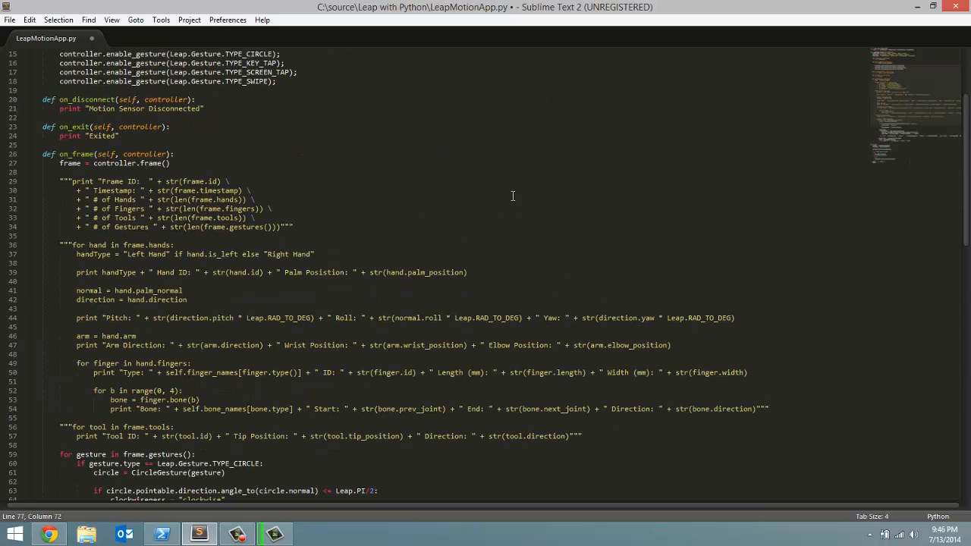
pyautogui.moveTo(967, 171)
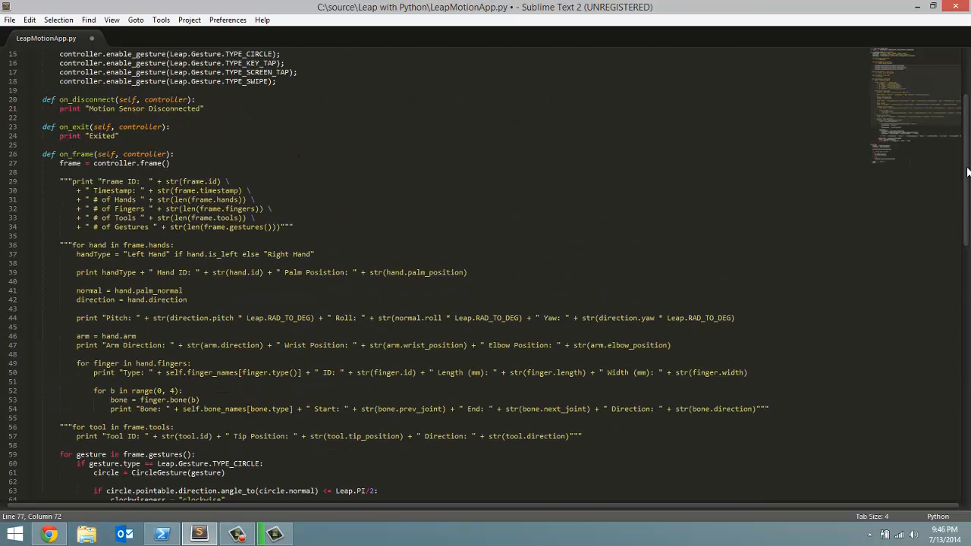
pyautogui.scroll(3)
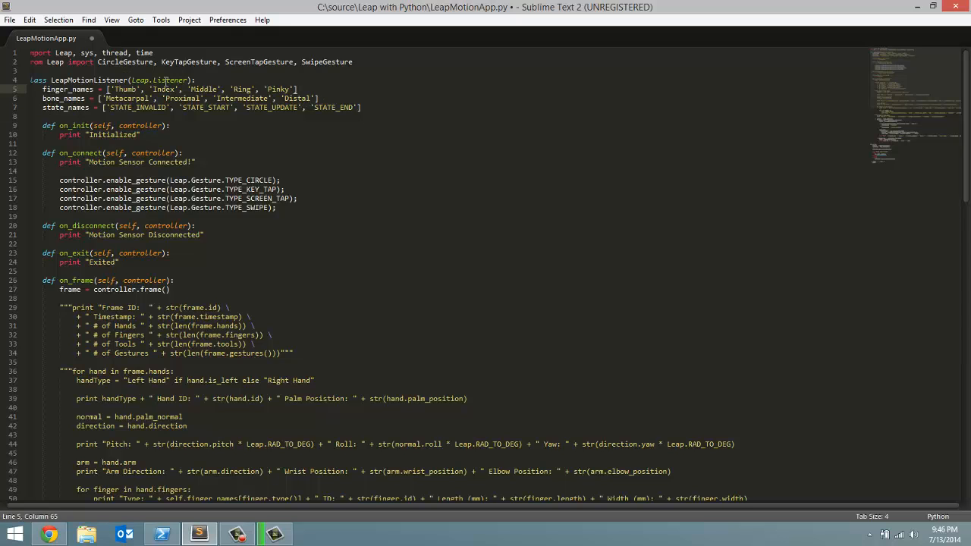
pyautogui.scroll(-3)
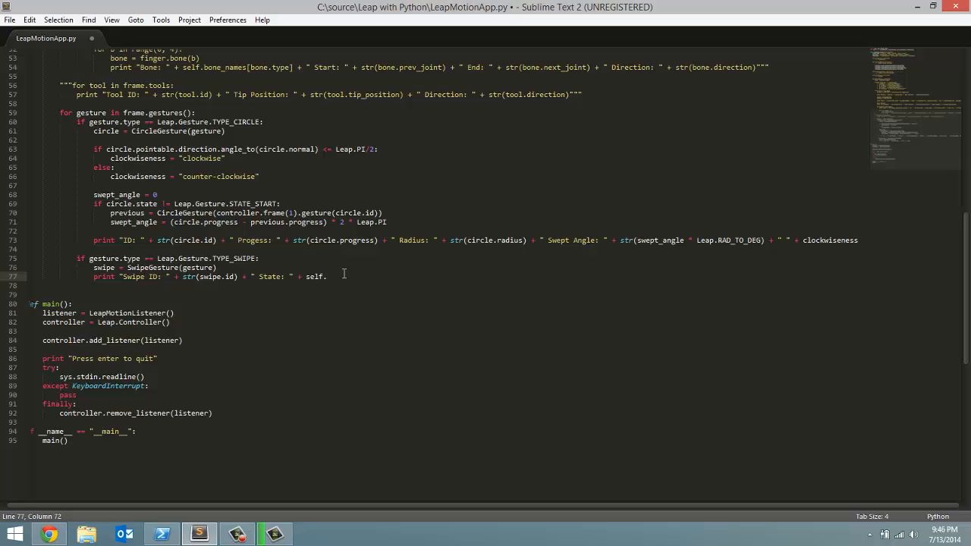
pyautogui.write('stat')
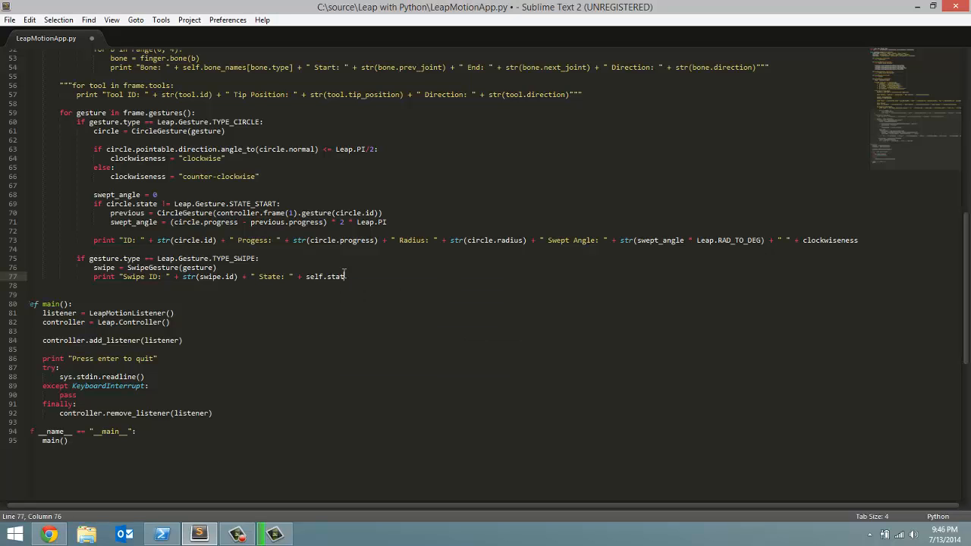
pyautogui.write('_names')
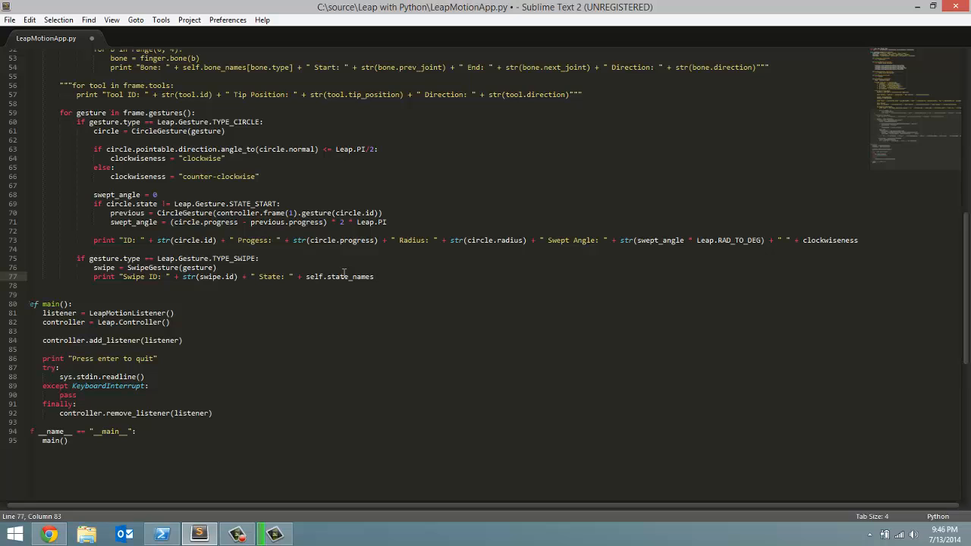
pyautogui.write('[]')
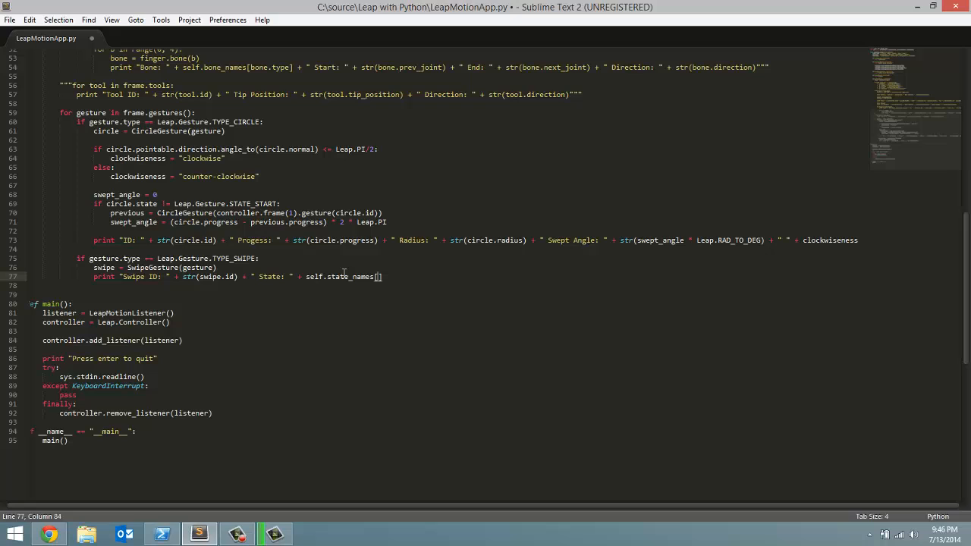
pyautogui.write('gest')
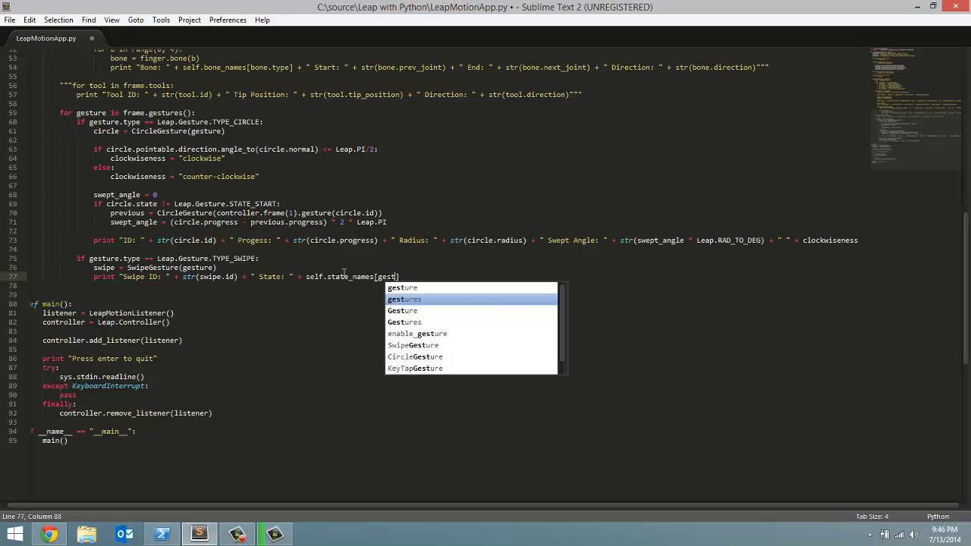
pyautogui.write('ure')
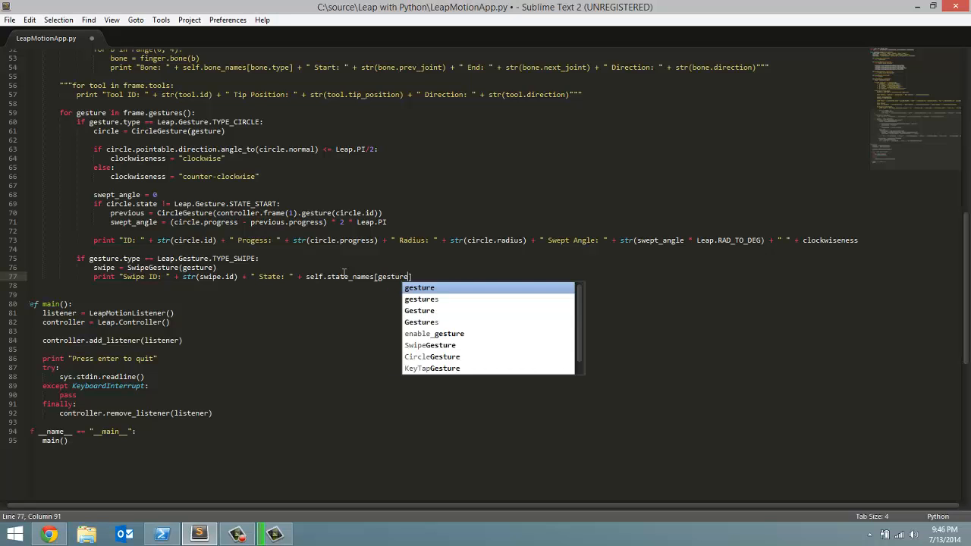
pyautogui.write('.state')
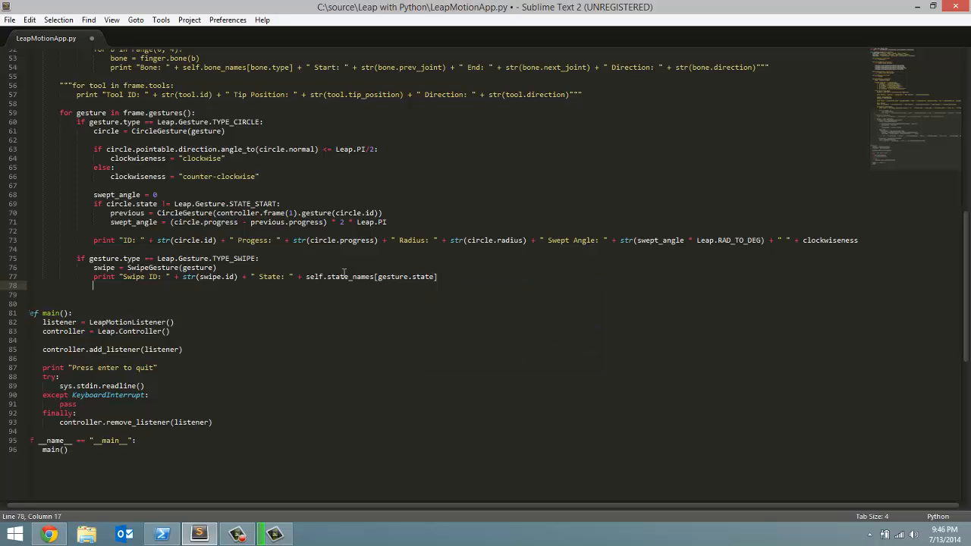
pyautogui.moveTo(305, 277)
pyautogui.write(' + "')
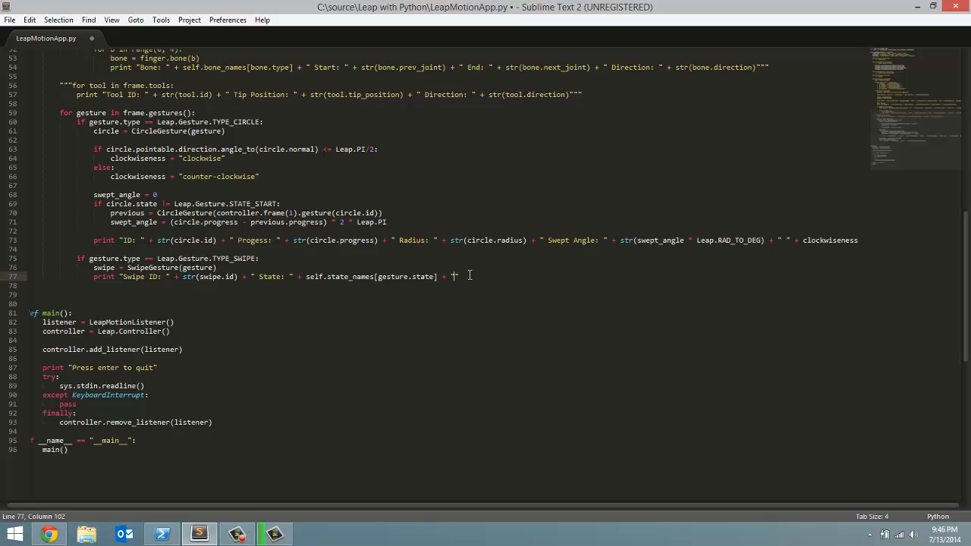
# - Append ' + " Position: " + str(swipe.position)' to the swipe print line
pyautogui.write('Position: " +')
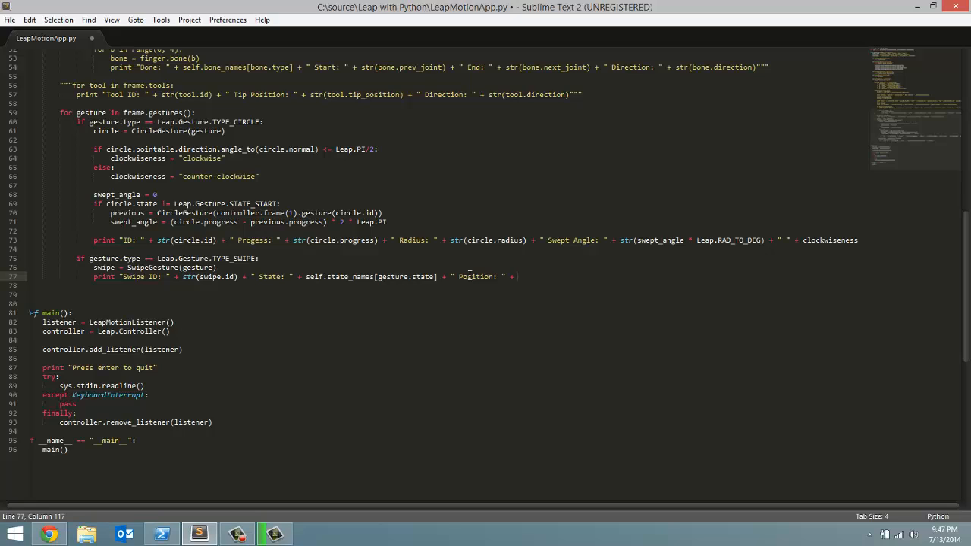
pyautogui.write('str')
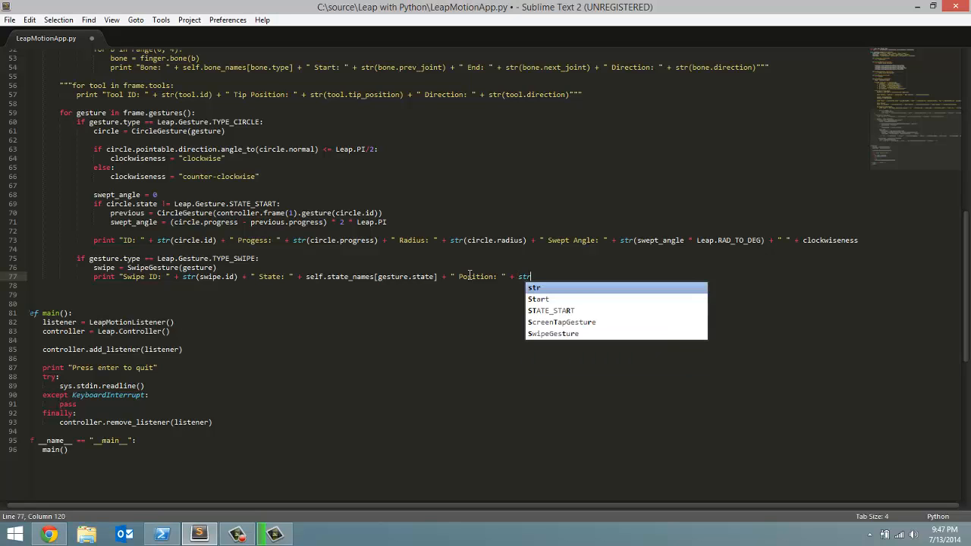
pyautogui.write('()')
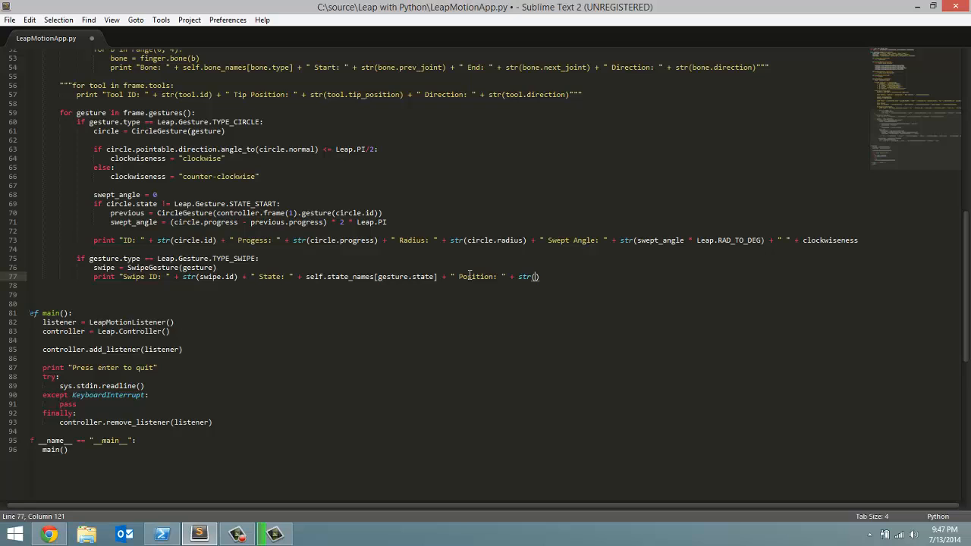
pyautogui.write('swipe.positio')
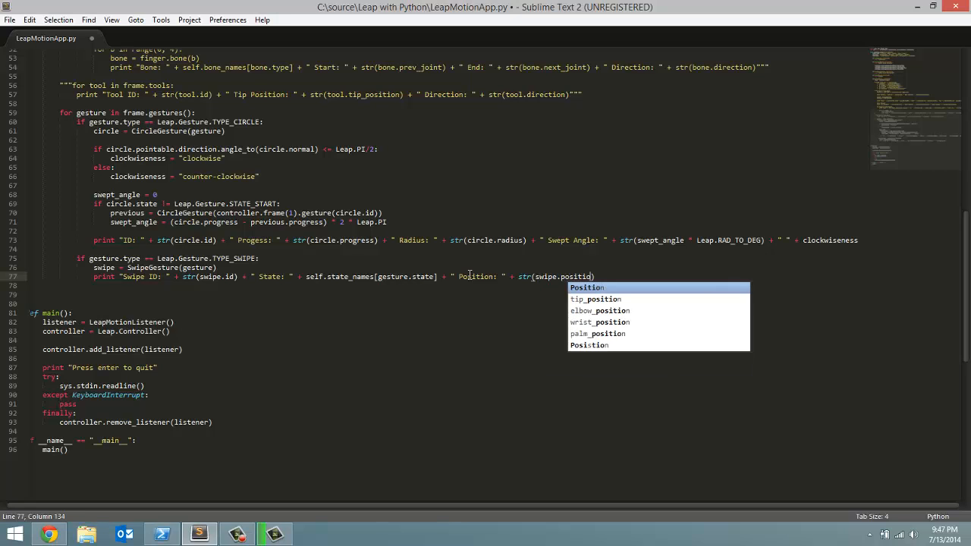
pyautogui.write('n')
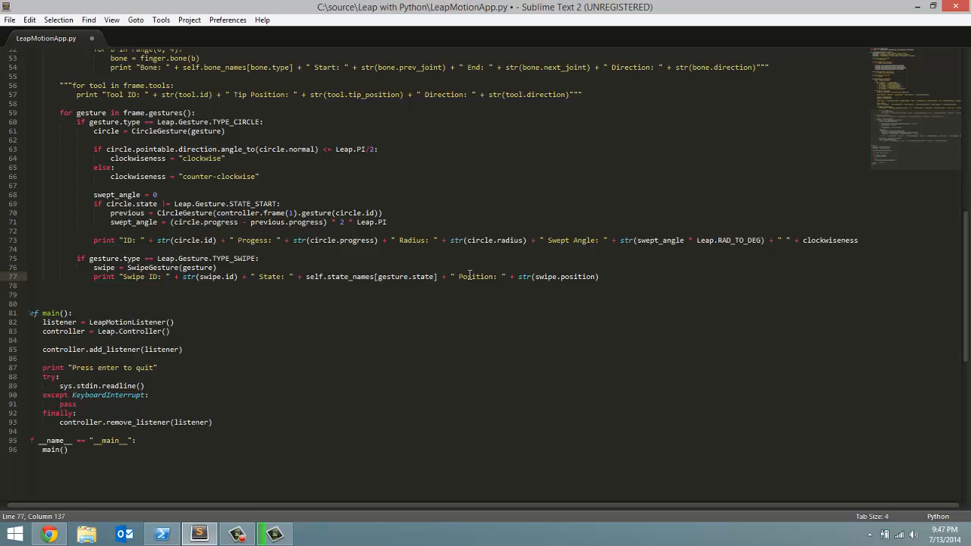
# - Append ' + " Direction: " + str(swipe.direction)' after the position
pyautogui.write('+ ""')
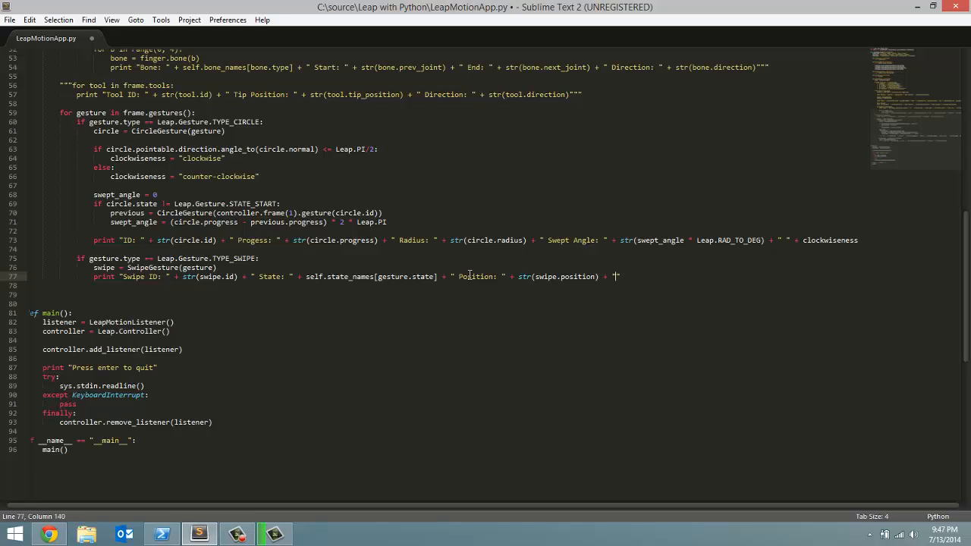
pyautogui.write('Direction:')
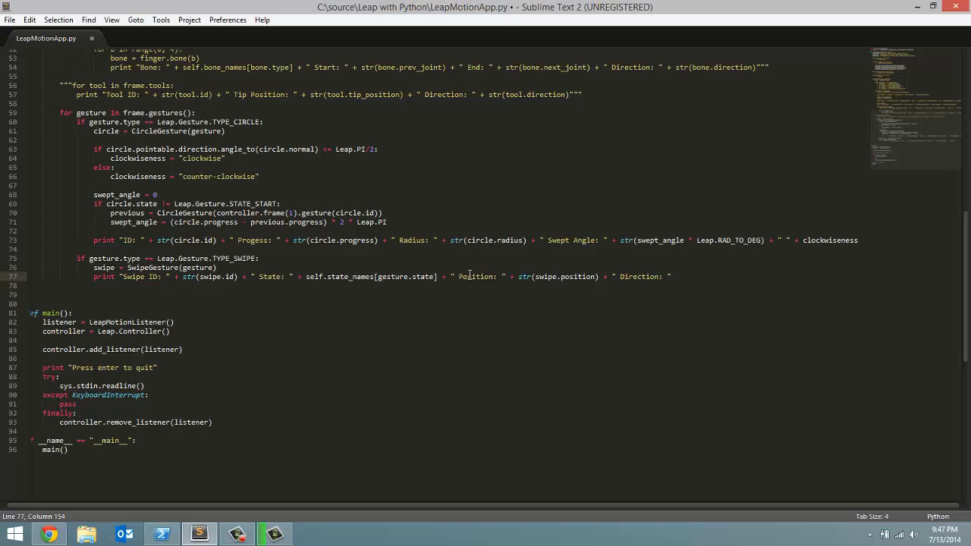
pyautogui.write('str')
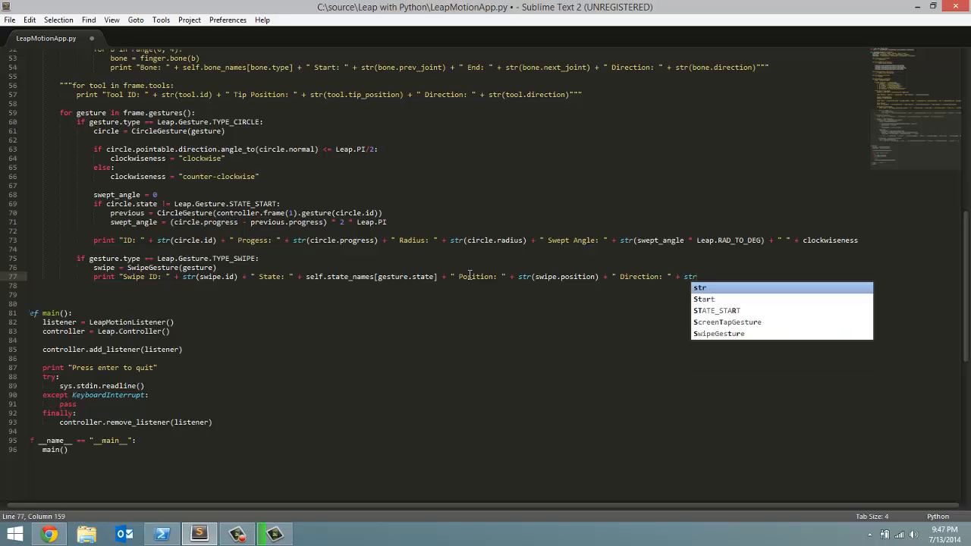
pyautogui.write('sw)')
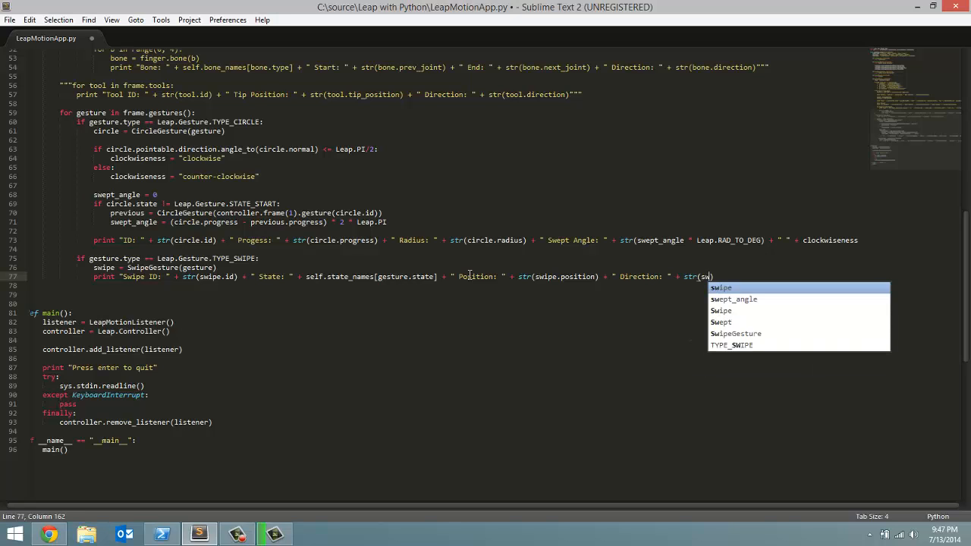
pyautogui.write('ipe')
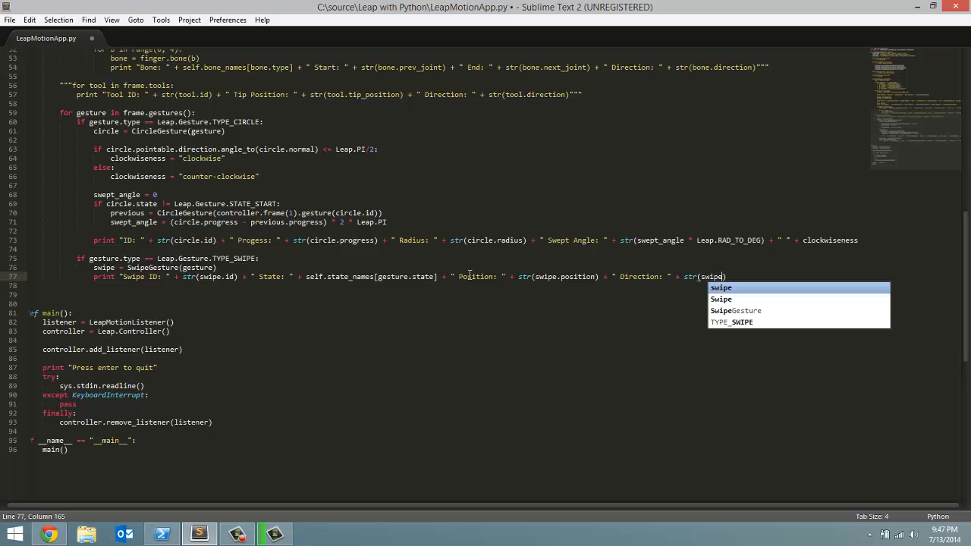
pyautogui.write('.direction')
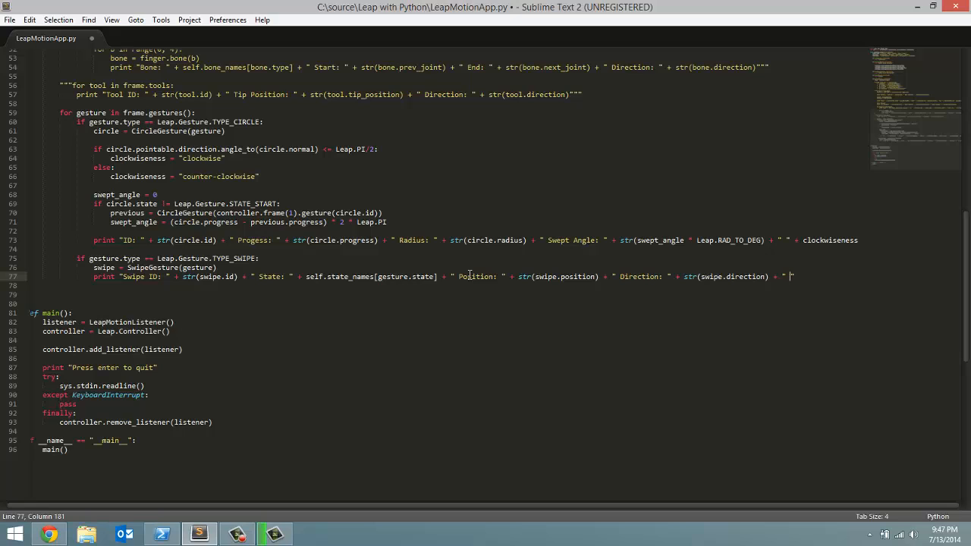
# - Append ' + " Speed (mm/s): " + str(swipe.speed)' and save LeapMotionApp.py
pyautogui.write('Speed')
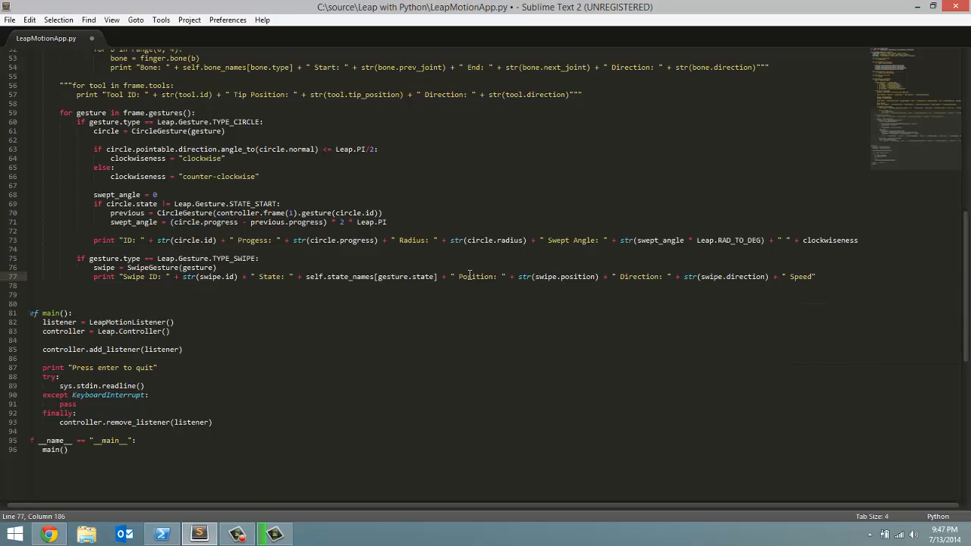
pyautogui.write('(mms')
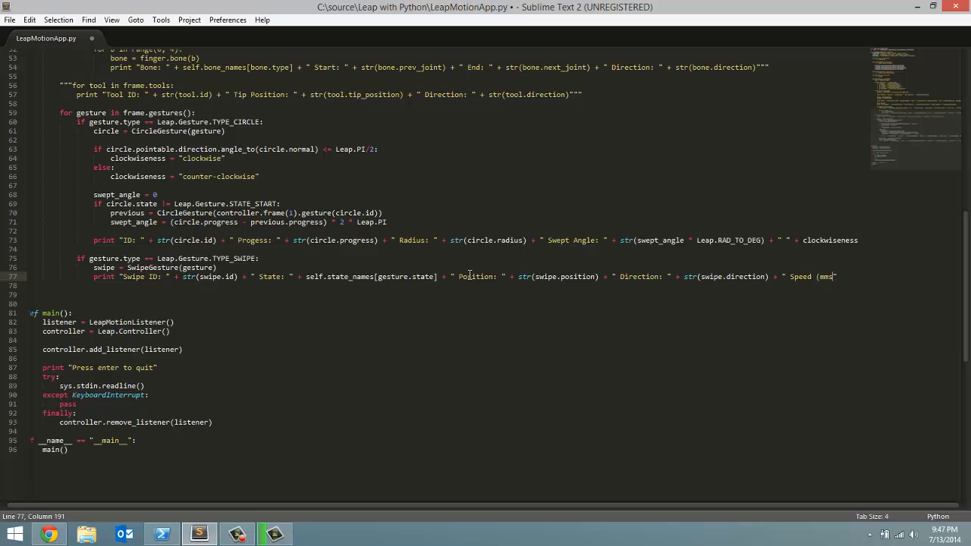
pyautogui.write('/s)')
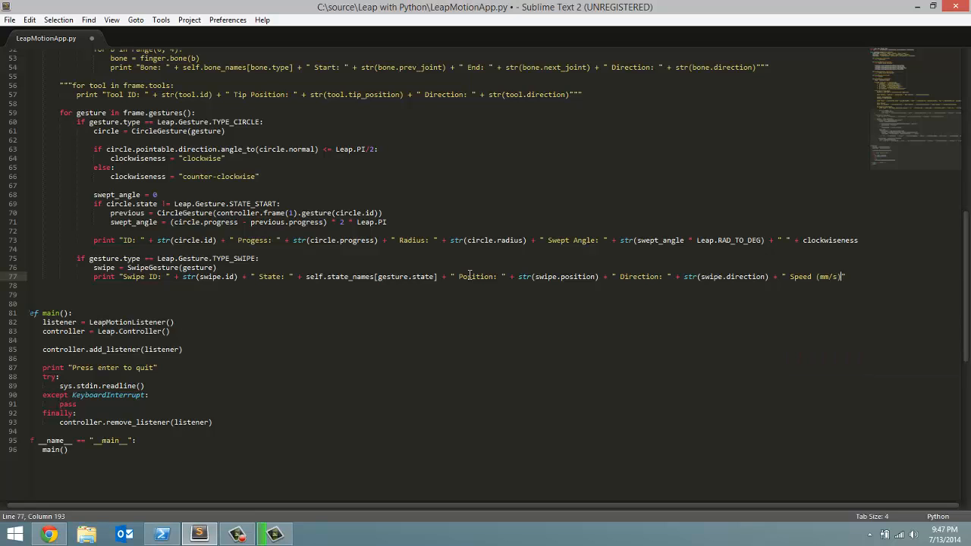
pyautogui.write(':')
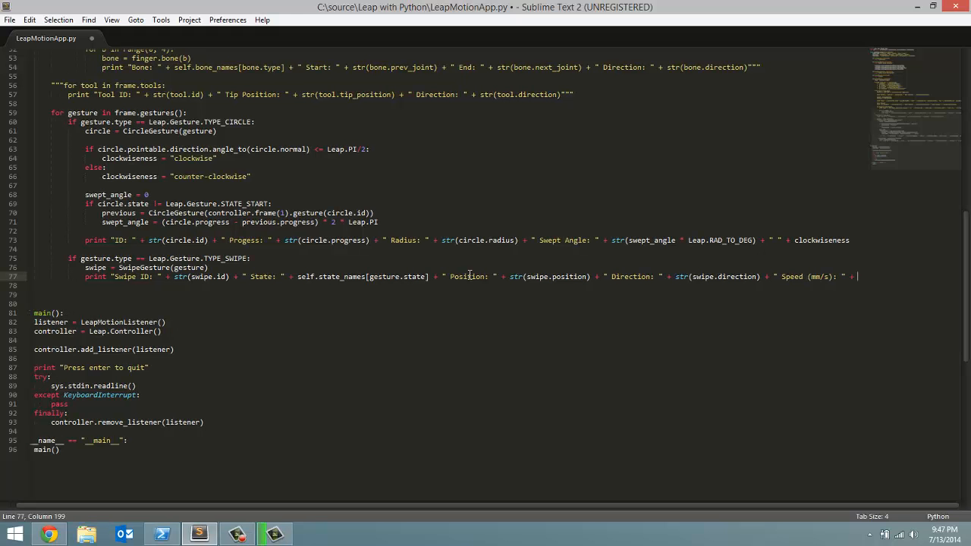
pyautogui.write('str()')
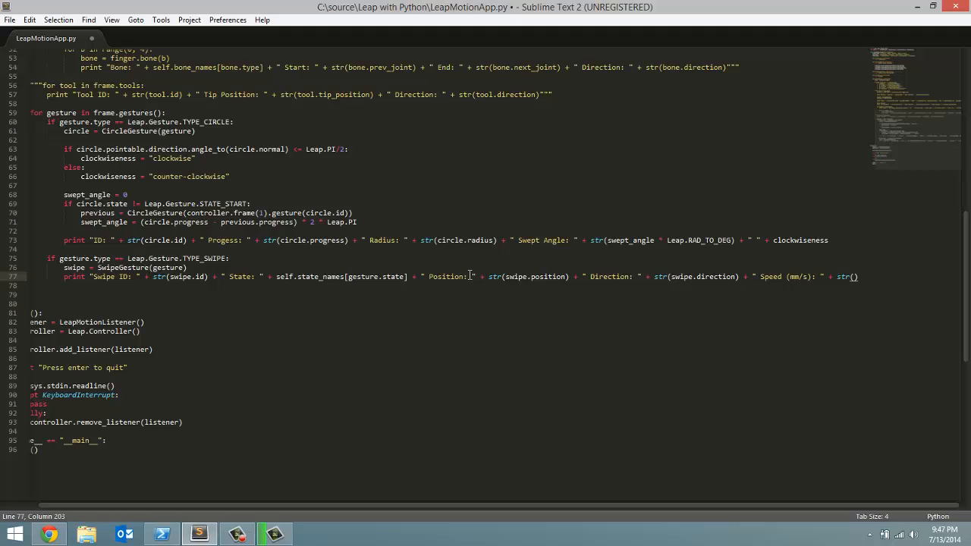
pyautogui.write('wipe.speed')
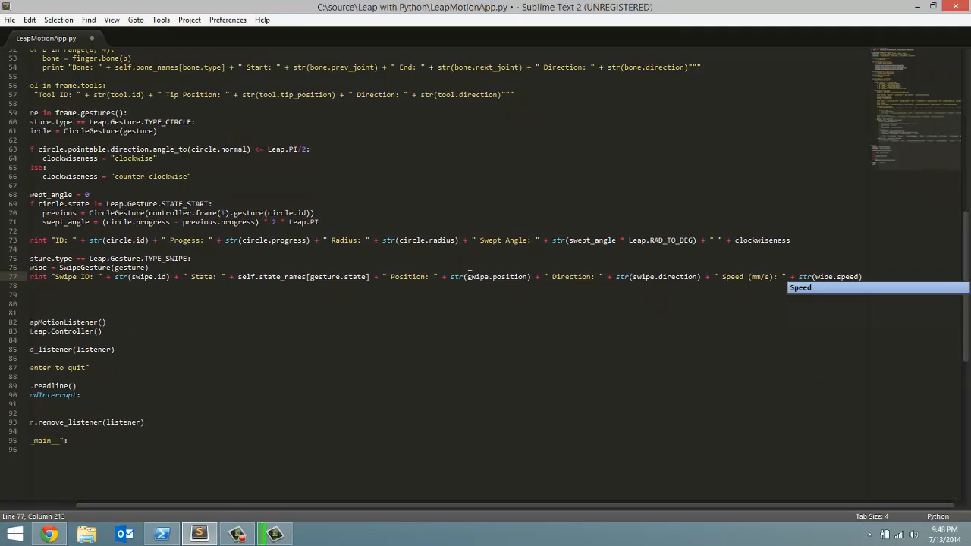
pyautogui.press('ctrl+s')
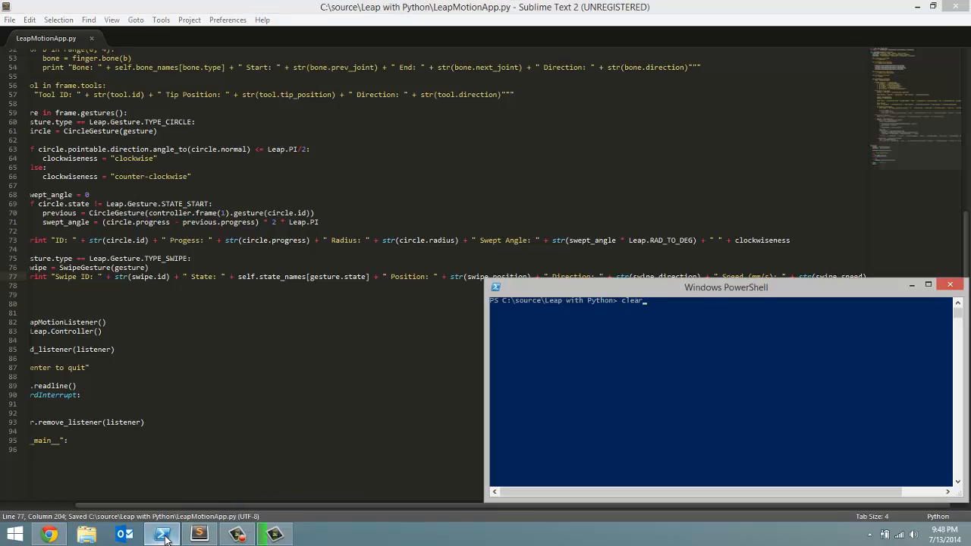
# - Run 'python LeapMotionApp.py' in PowerShell and scroll through the printed swipe ID, state, position, direction and speed lines
pyautogui.write('python LeapMotionApp.py')
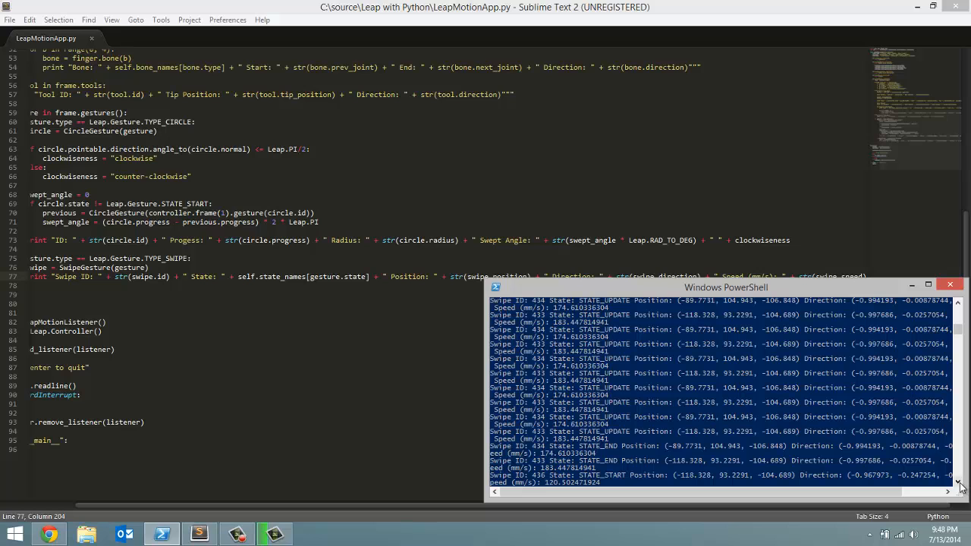
pyautogui.scroll(-3)
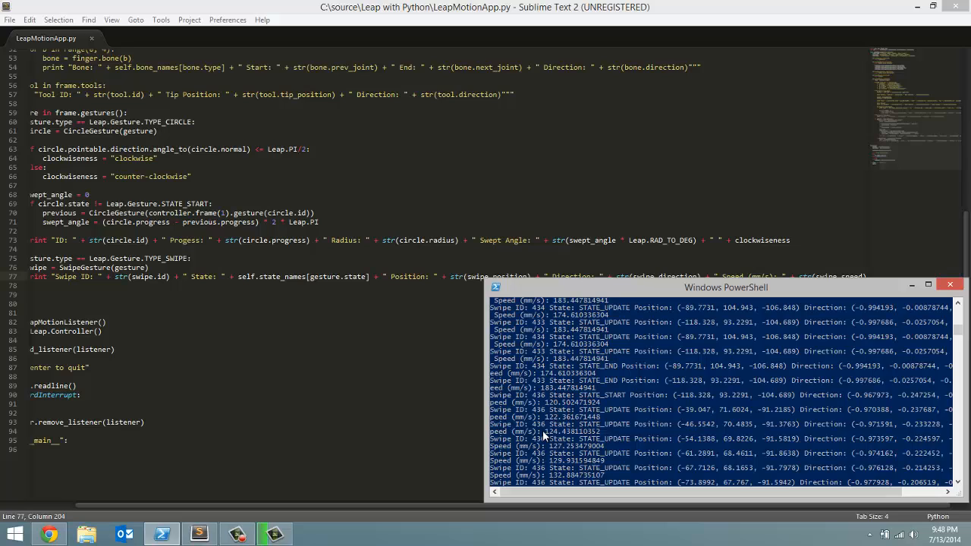
pyautogui.moveTo(613, 410)
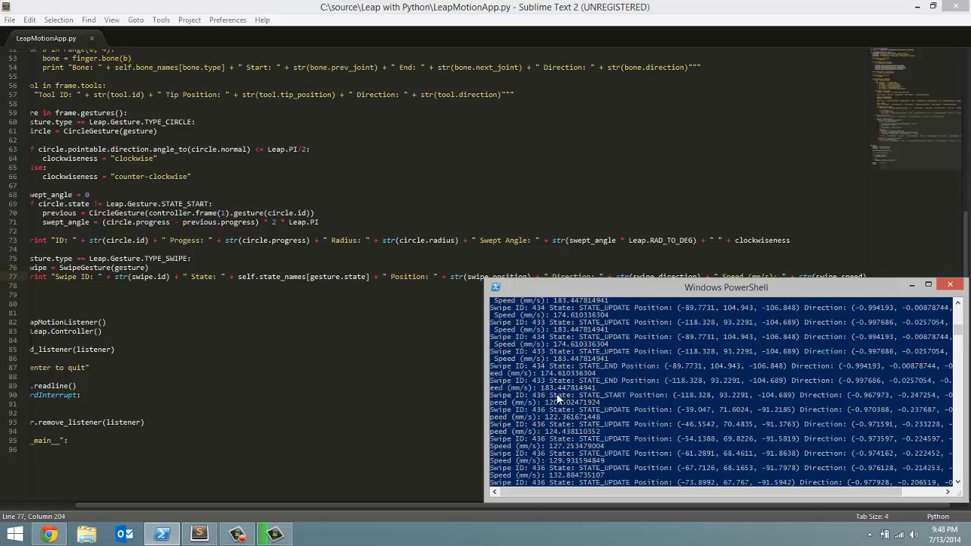
pyautogui.moveTo(607, 404)
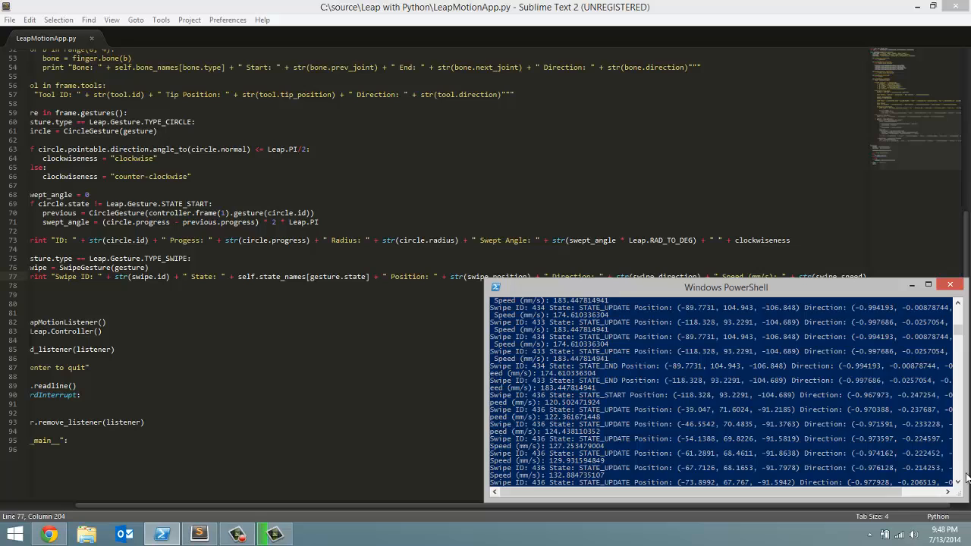
pyautogui.scroll(-3)
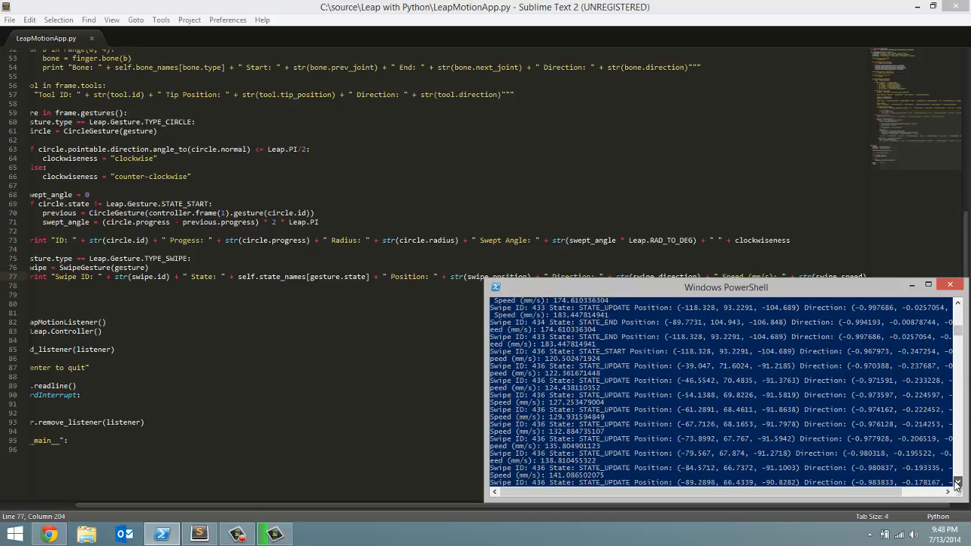
pyautogui.scroll(-3)
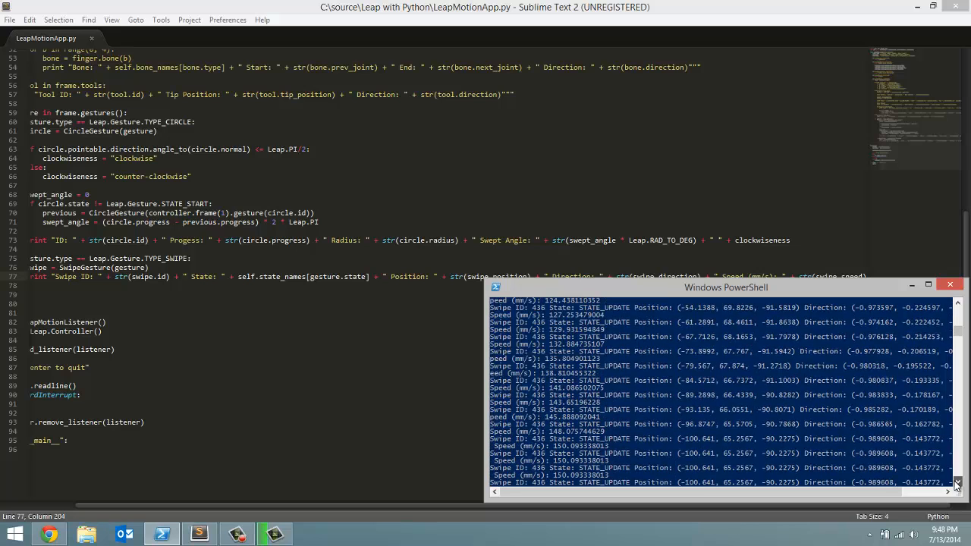
pyautogui.scroll(-3)
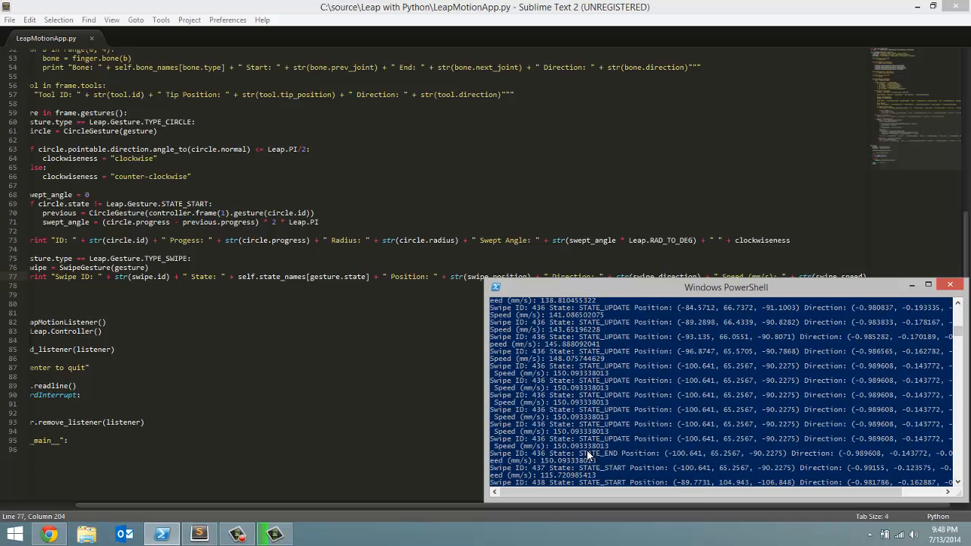
pyautogui.moveTo(796, 511)
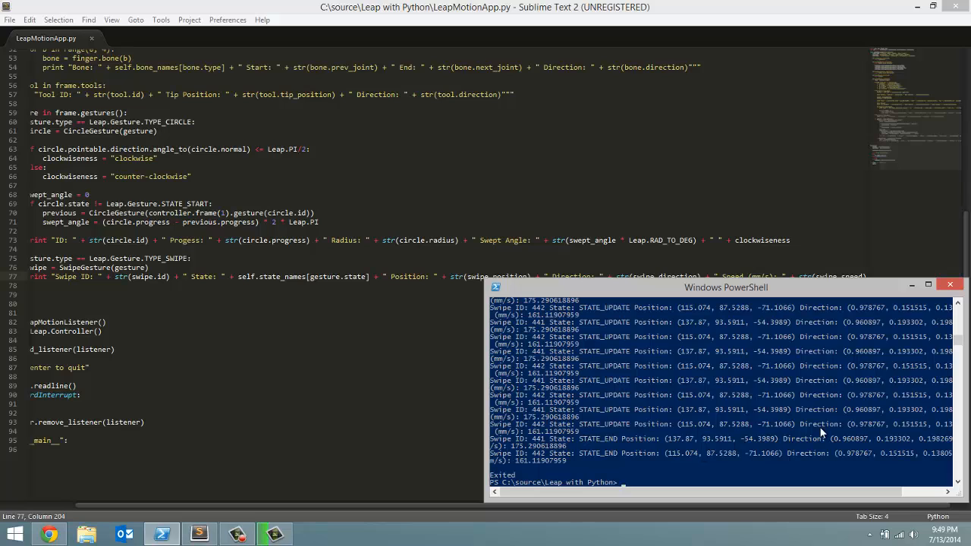
pyautogui.moveTo(401, 481)
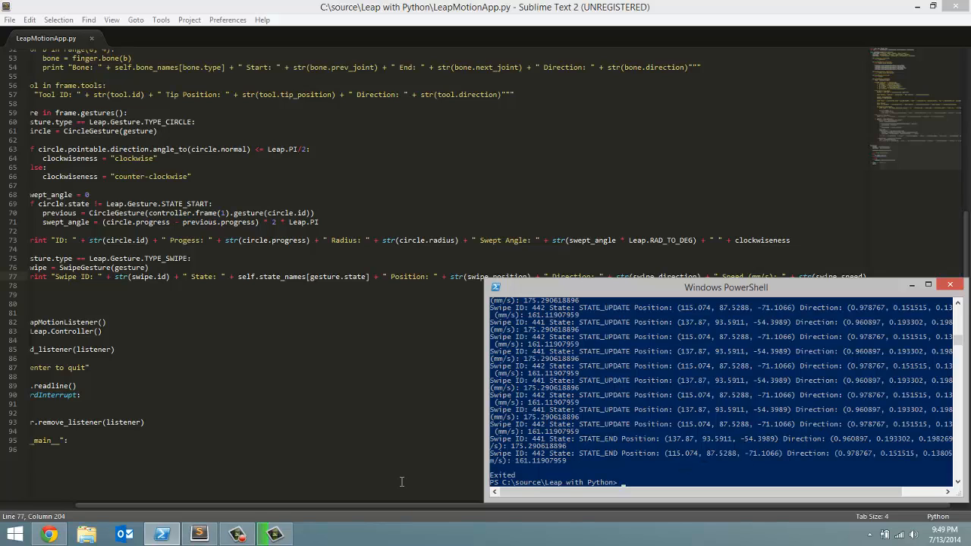
pyautogui.click(237, 533)
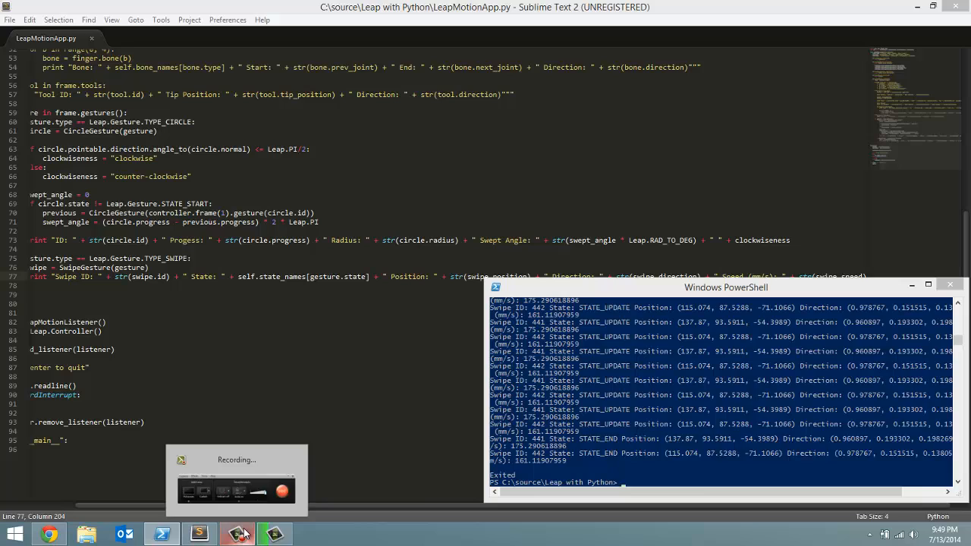